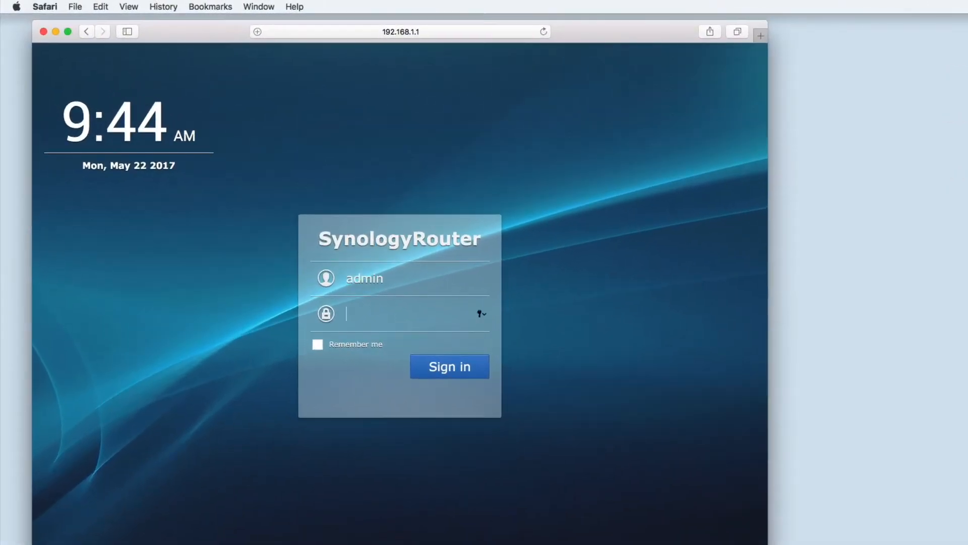
Step: Sign in as admin with the password and decline Safari's offer to save it
{"action": "type", "text": "password"}
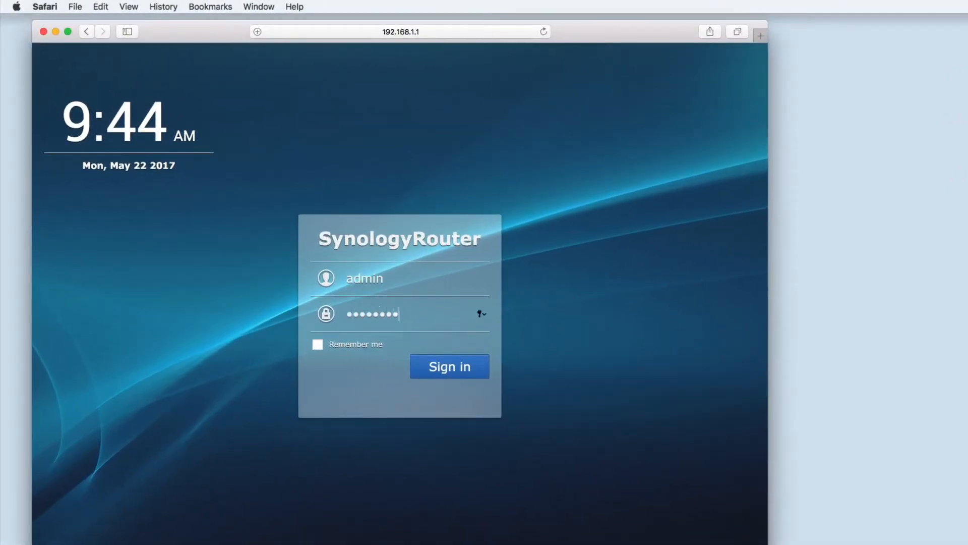
{"action": "left_click", "coordinate": [448, 366]}
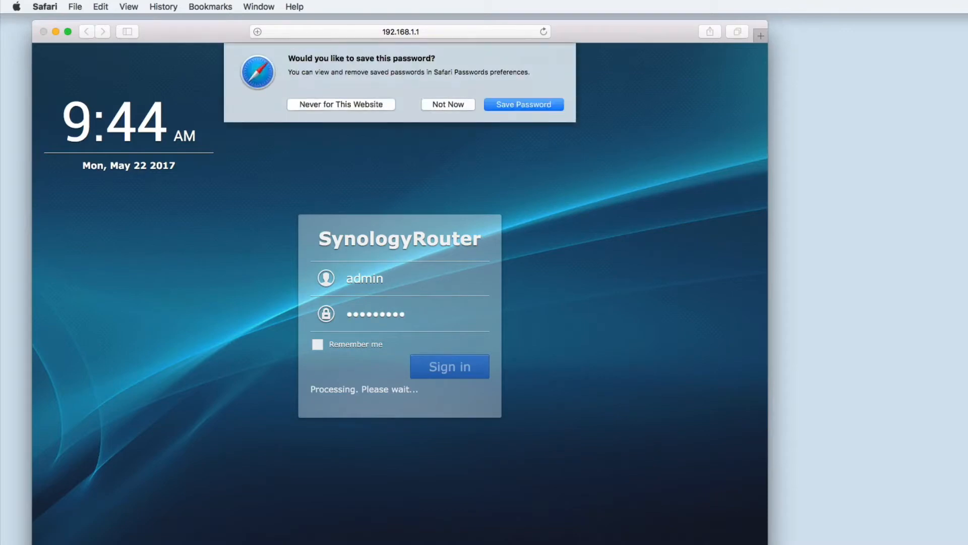
{"action": "left_click", "coordinate": [447, 104]}
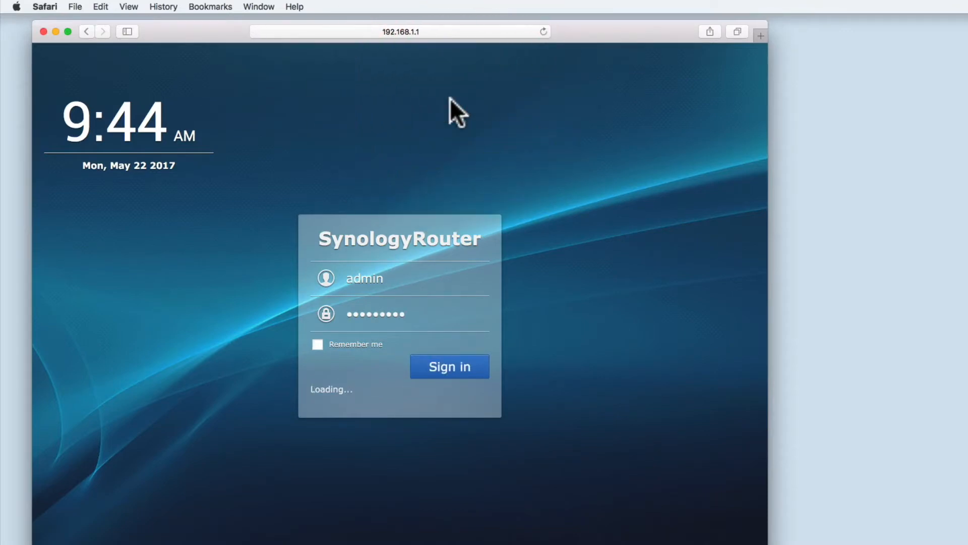
{"action": "left_click", "coordinate": [449, 366]}
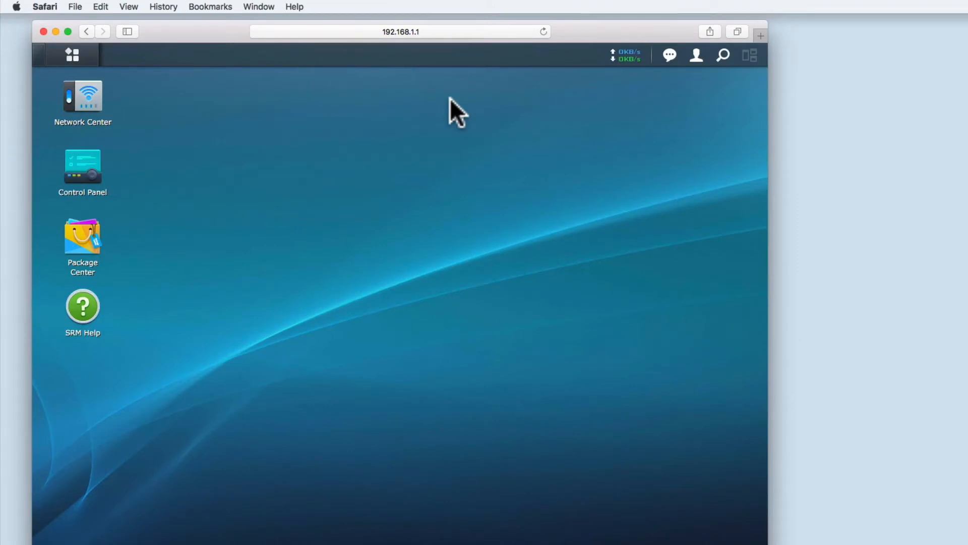
Step: Launch Network Center and show the Local Network general settings
{"action": "left_click", "coordinate": [82, 96]}
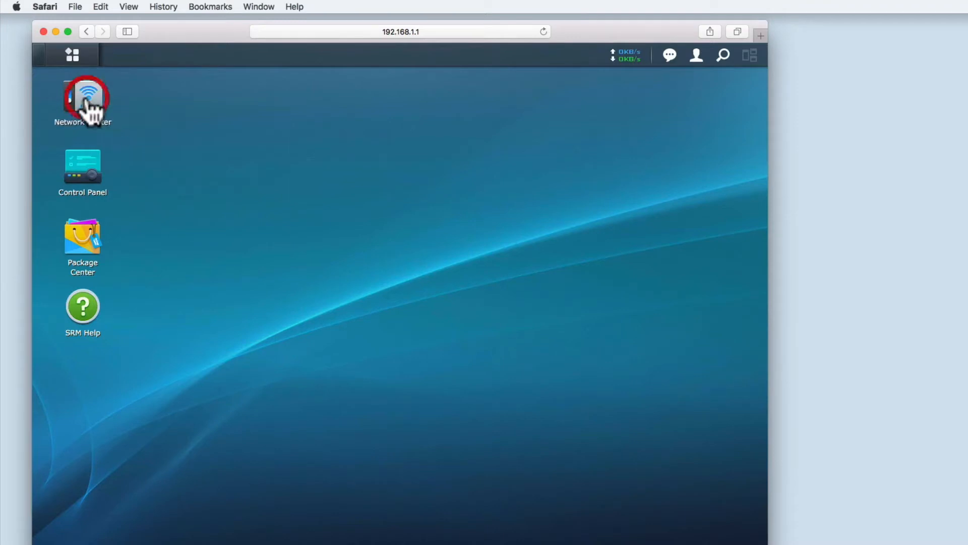
{"action": "left_click", "coordinate": [83, 99]}
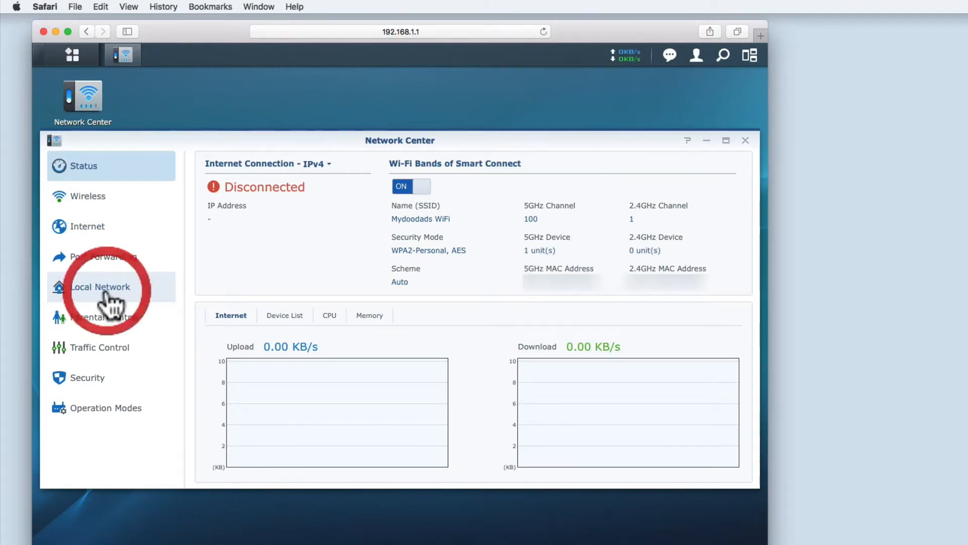
{"action": "left_click", "coordinate": [99, 286]}
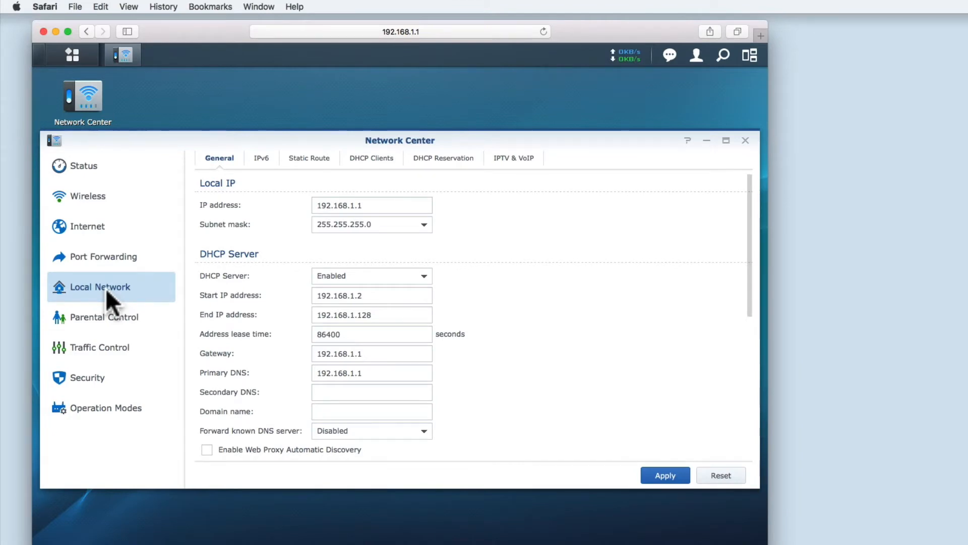
{"action": "mouse_move", "coordinate": [210, 200]}
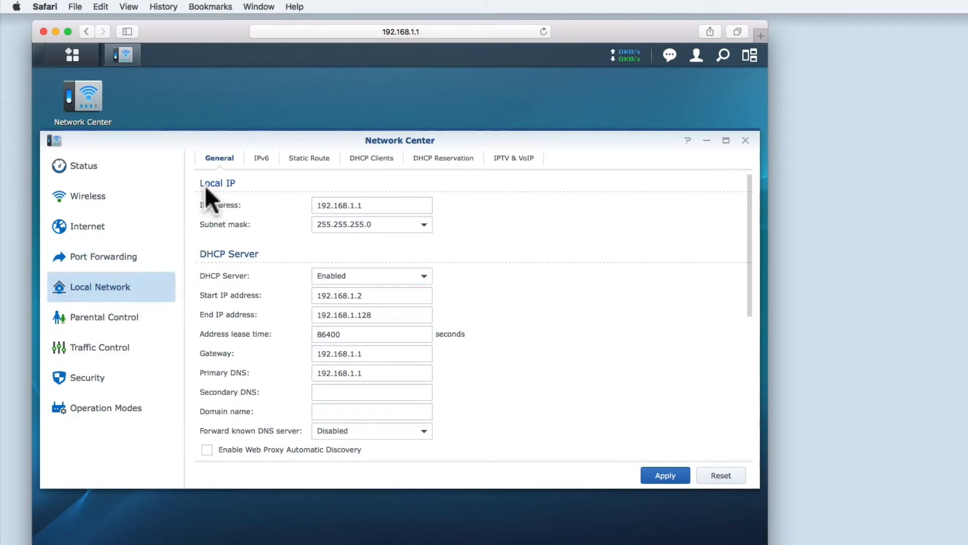
{"action": "mouse_move", "coordinate": [236, 215]}
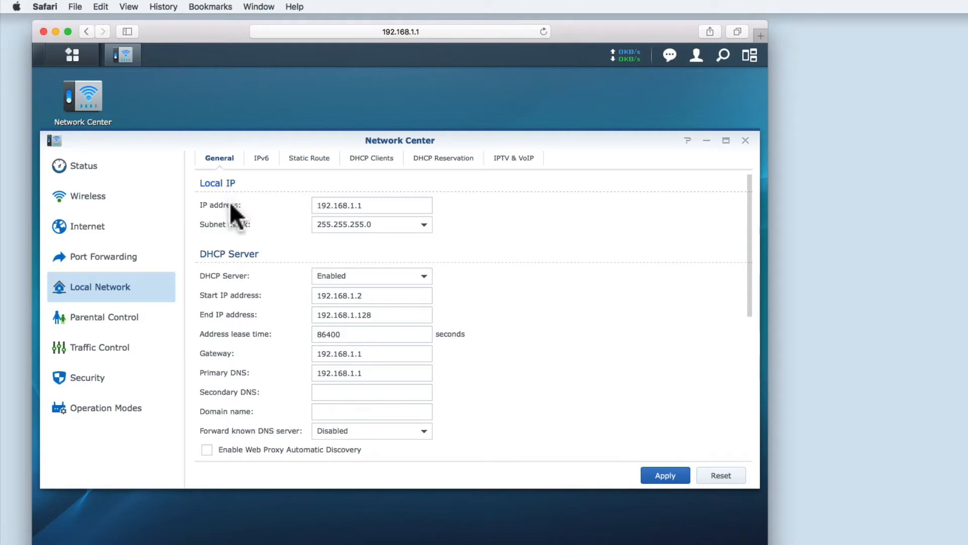
{"action": "mouse_move", "coordinate": [206, 222]}
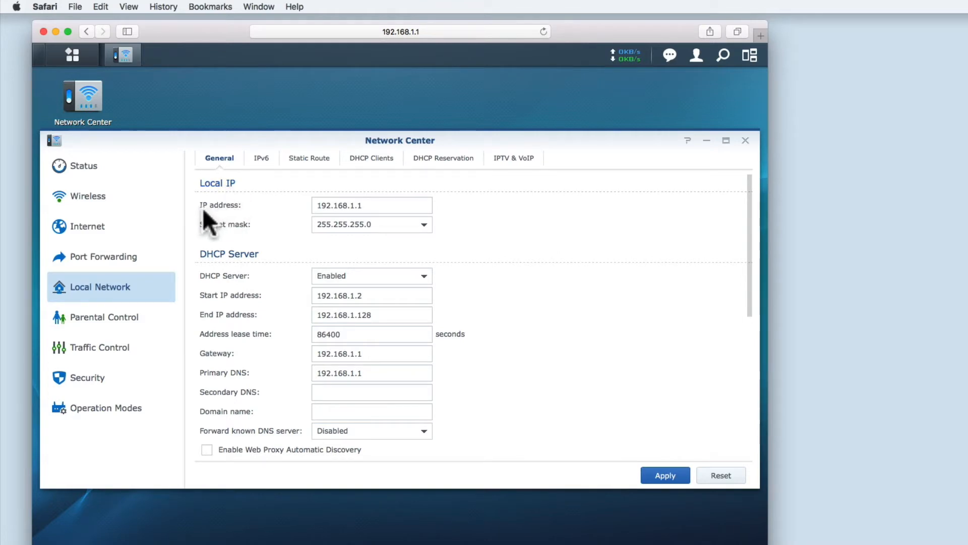
{"action": "mouse_move", "coordinate": [233, 225]}
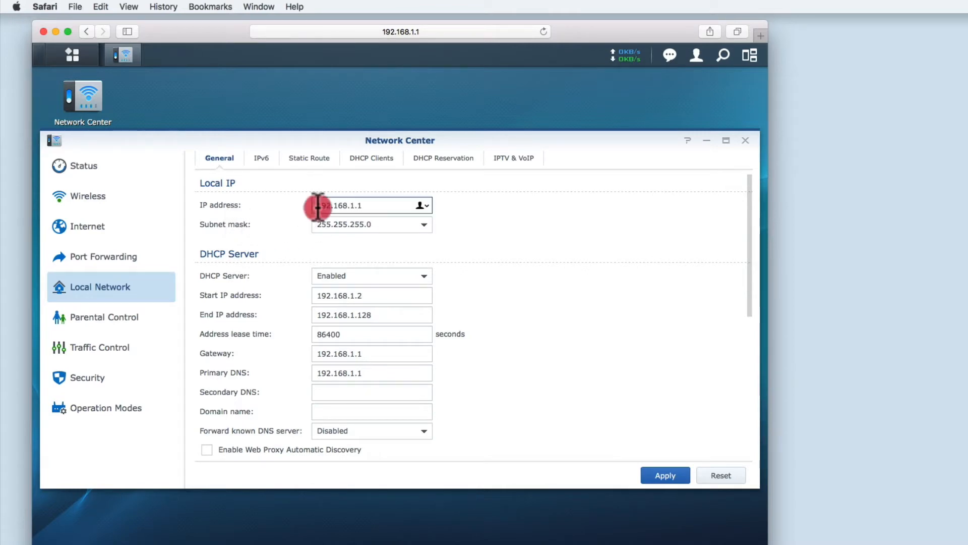
{"action": "triple_click", "coordinate": [339, 205]}
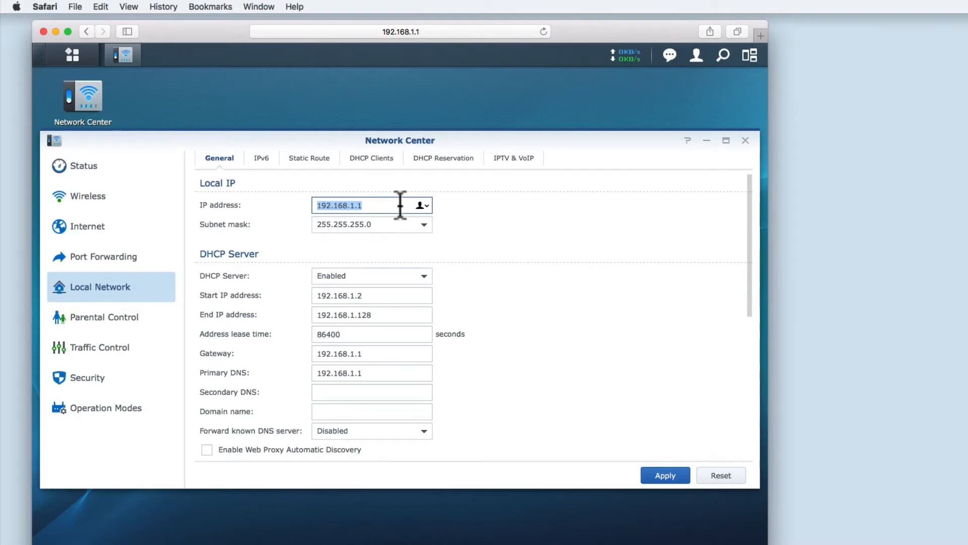
{"action": "mouse_move", "coordinate": [426, 49]}
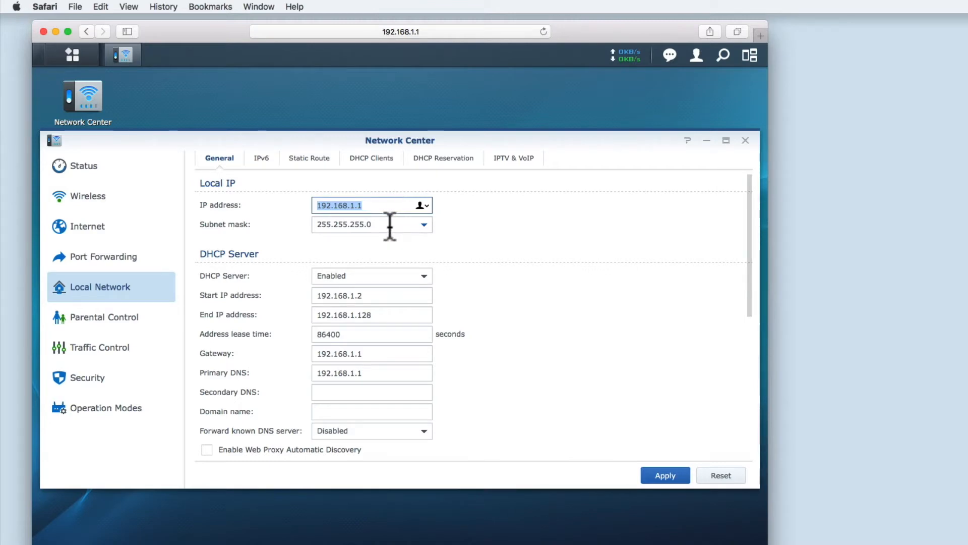
{"action": "left_click", "coordinate": [370, 224]}
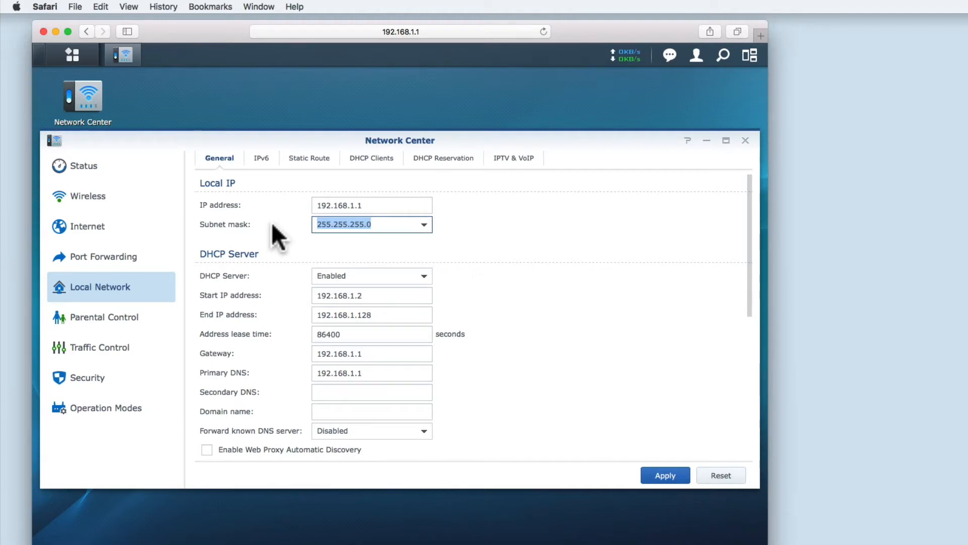
{"action": "mouse_move", "coordinate": [243, 268]}
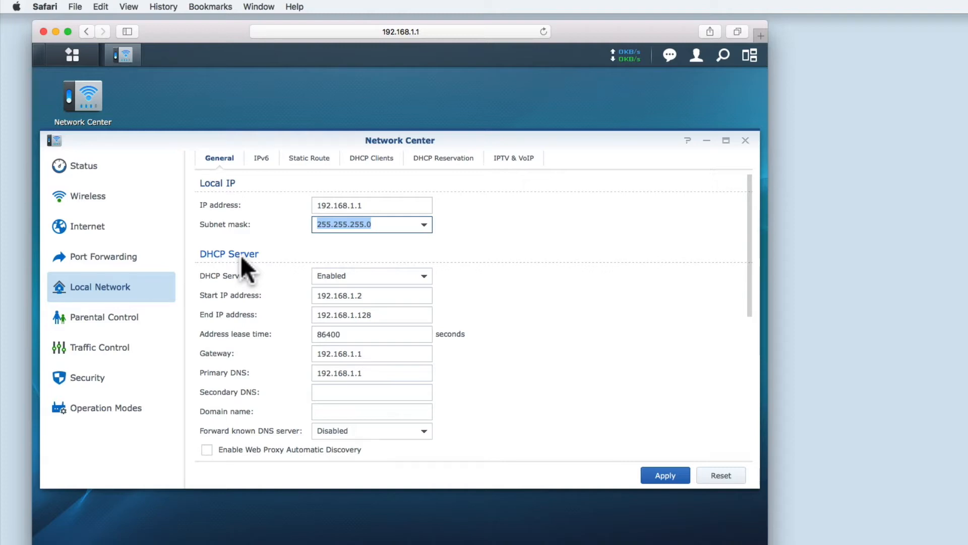
{"action": "mouse_move", "coordinate": [235, 290]}
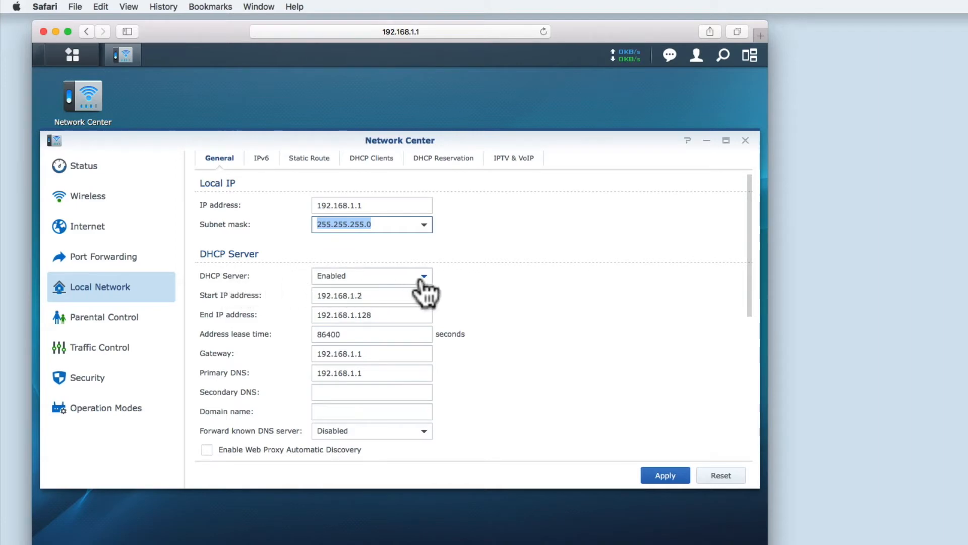
{"action": "left_click", "coordinate": [424, 275]}
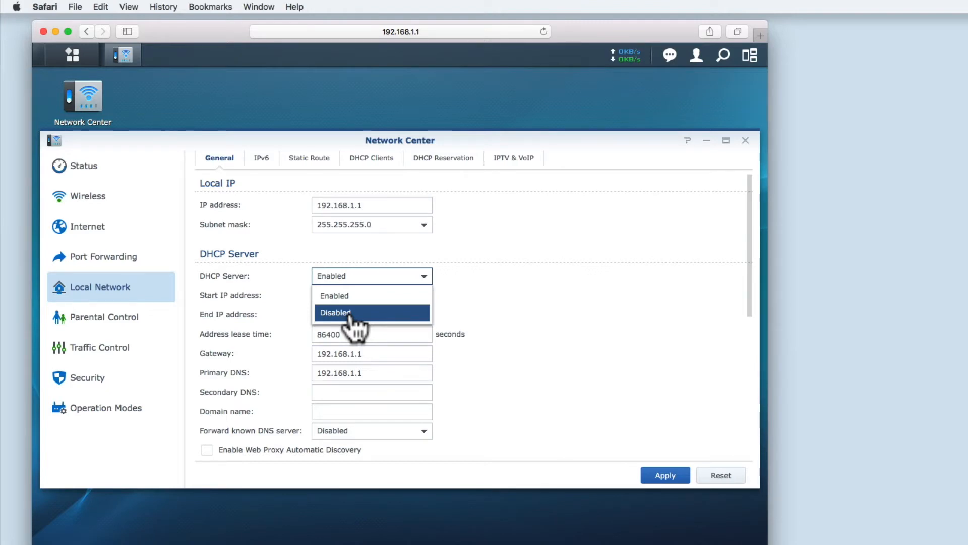
{"action": "mouse_move", "coordinate": [284, 288]}
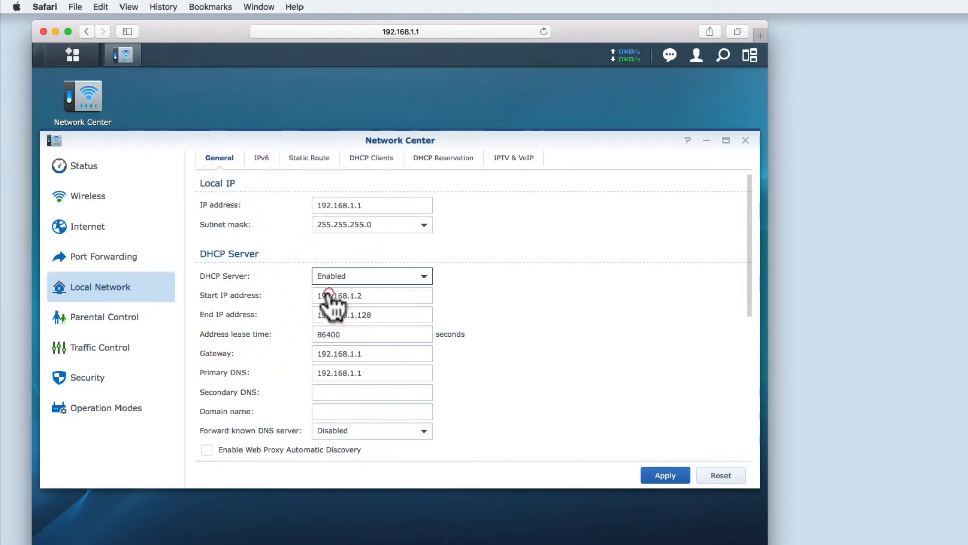
{"action": "mouse_move", "coordinate": [460, 309]}
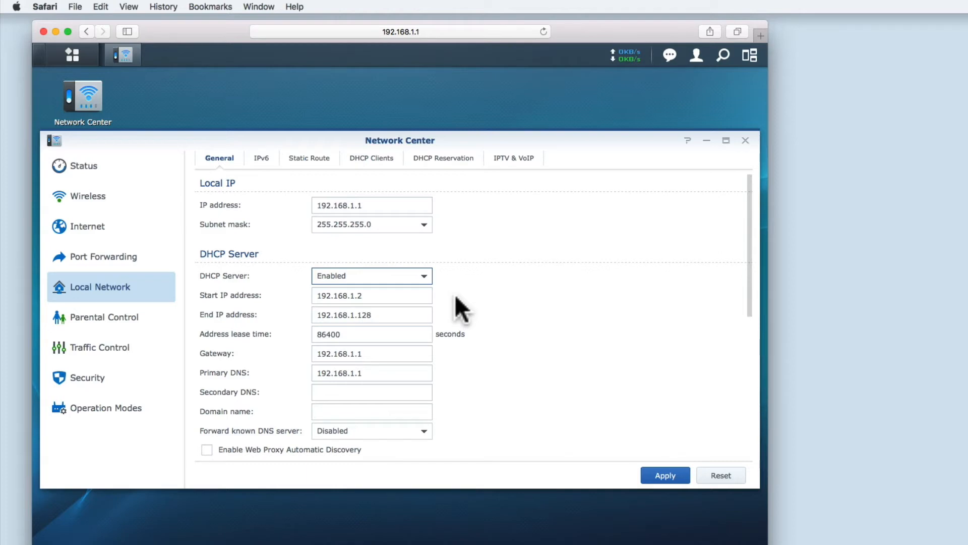
{"action": "mouse_move", "coordinate": [209, 314]}
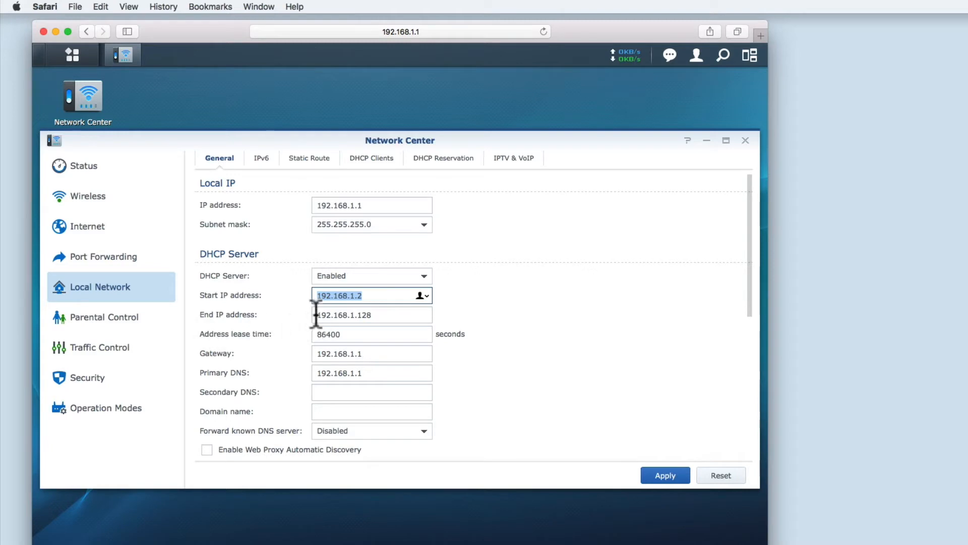
{"action": "left_click", "coordinate": [370, 315]}
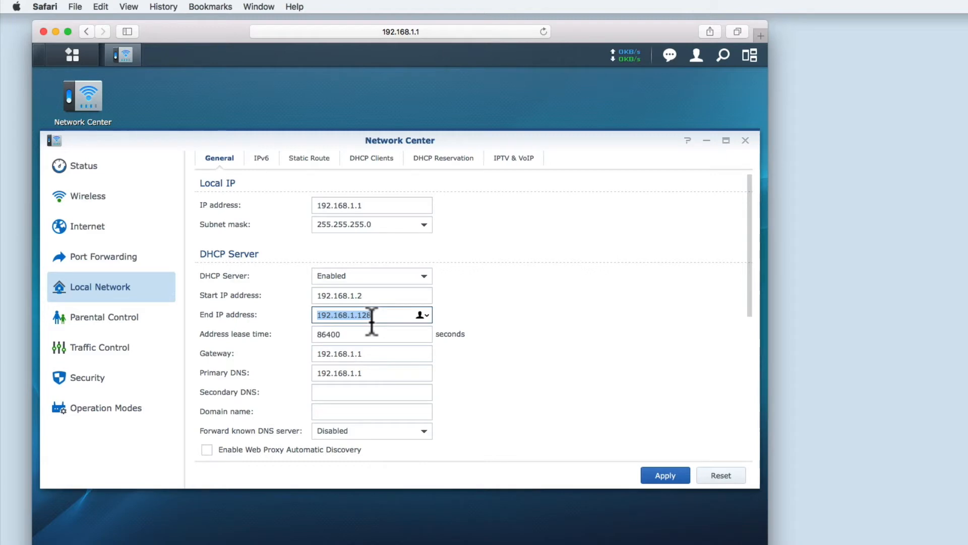
{"action": "mouse_move", "coordinate": [347, 334]}
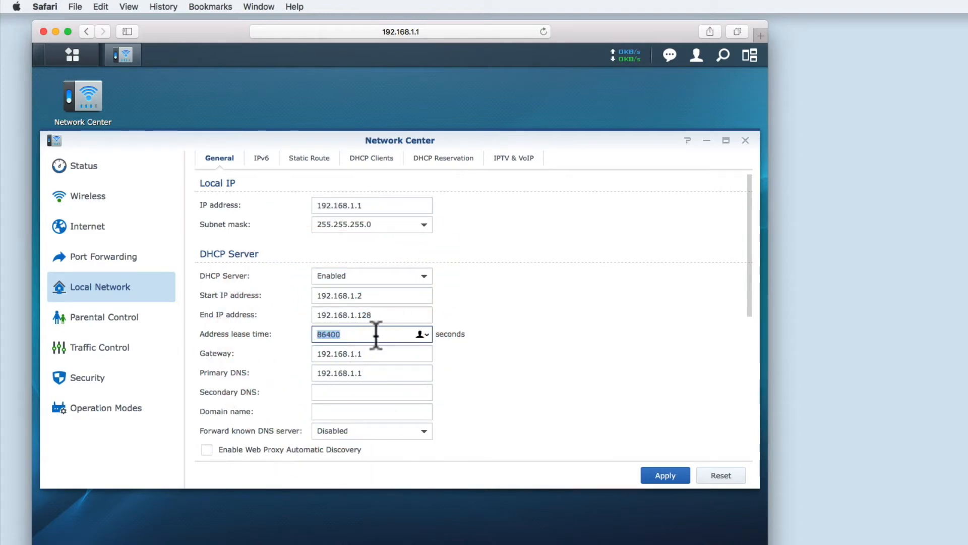
{"action": "mouse_move", "coordinate": [219, 376]}
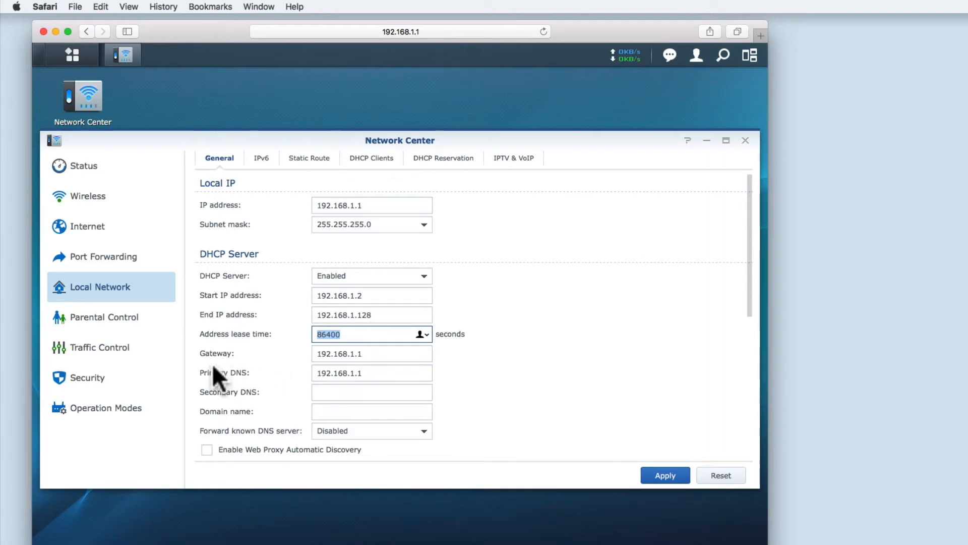
{"action": "mouse_move", "coordinate": [327, 353]}
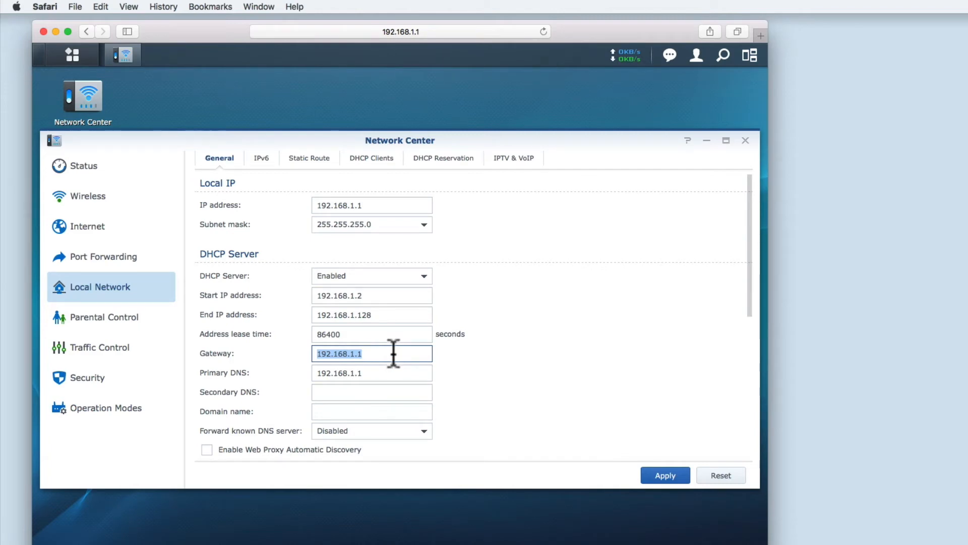
{"action": "mouse_move", "coordinate": [392, 53]}
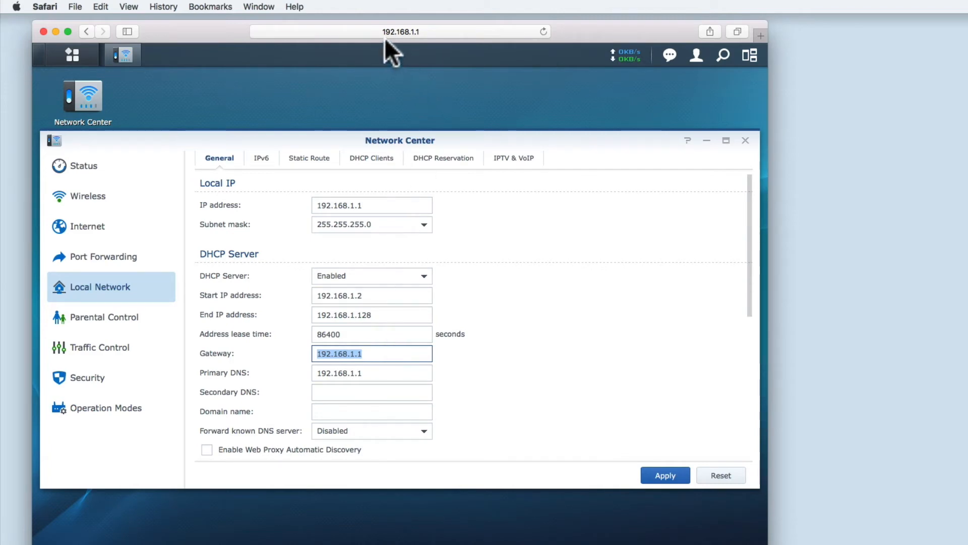
{"action": "mouse_move", "coordinate": [409, 218]}
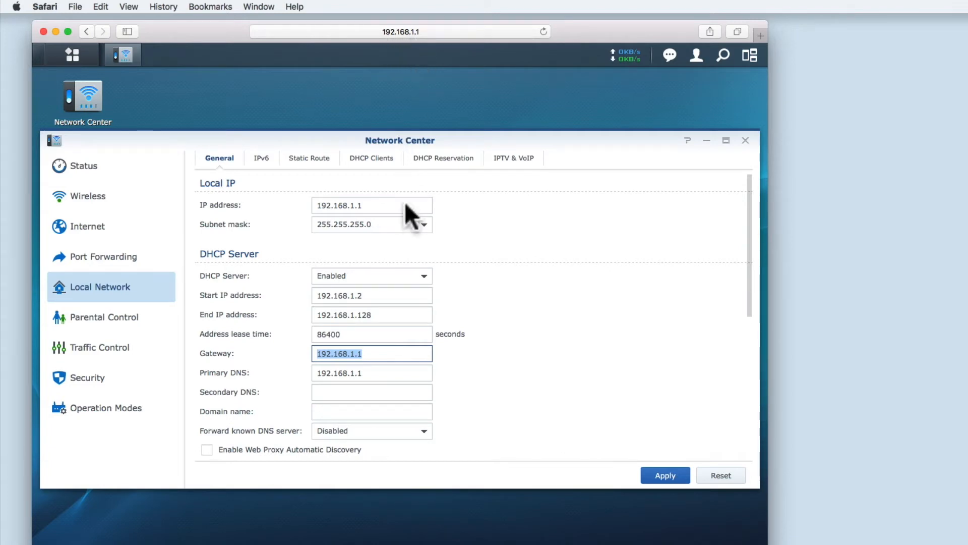
{"action": "mouse_move", "coordinate": [387, 357]}
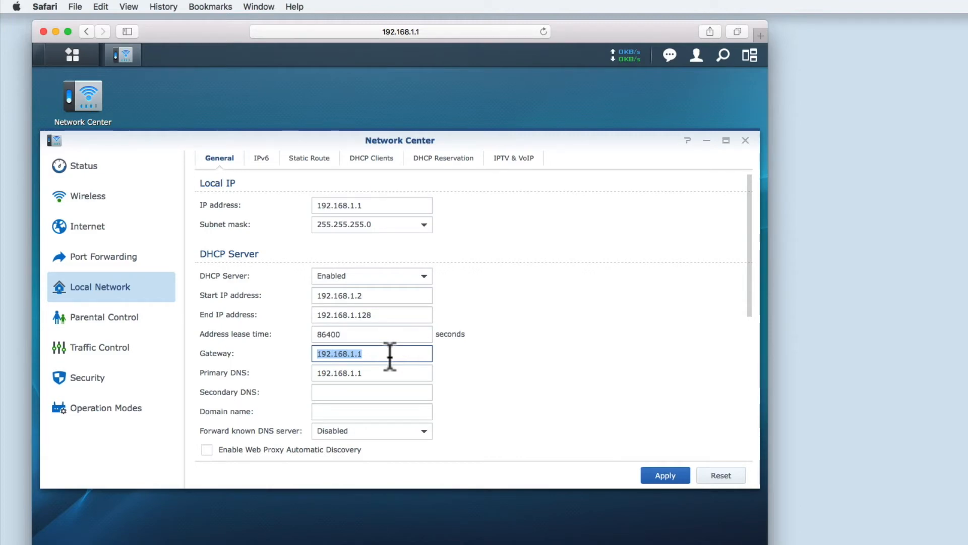
{"action": "mouse_move", "coordinate": [297, 395]}
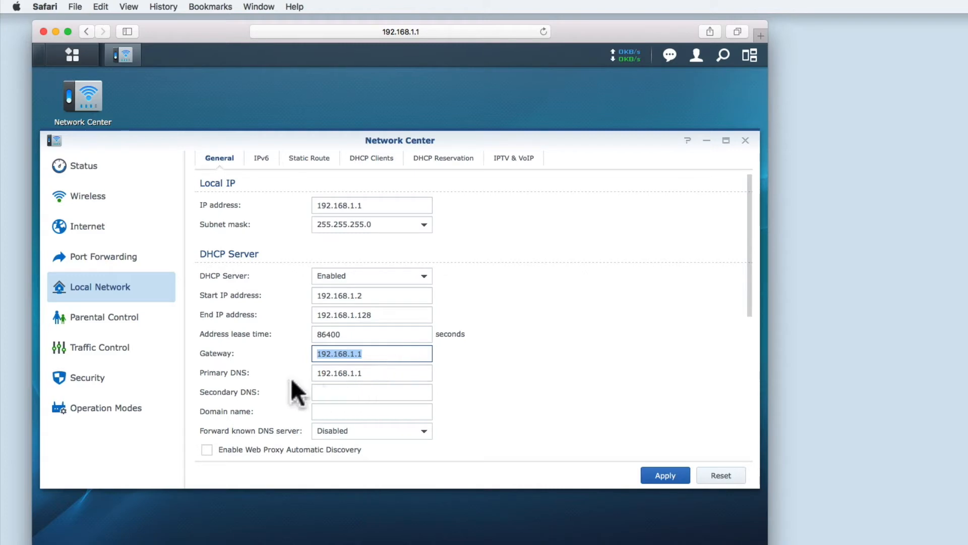
{"action": "mouse_move", "coordinate": [263, 392]}
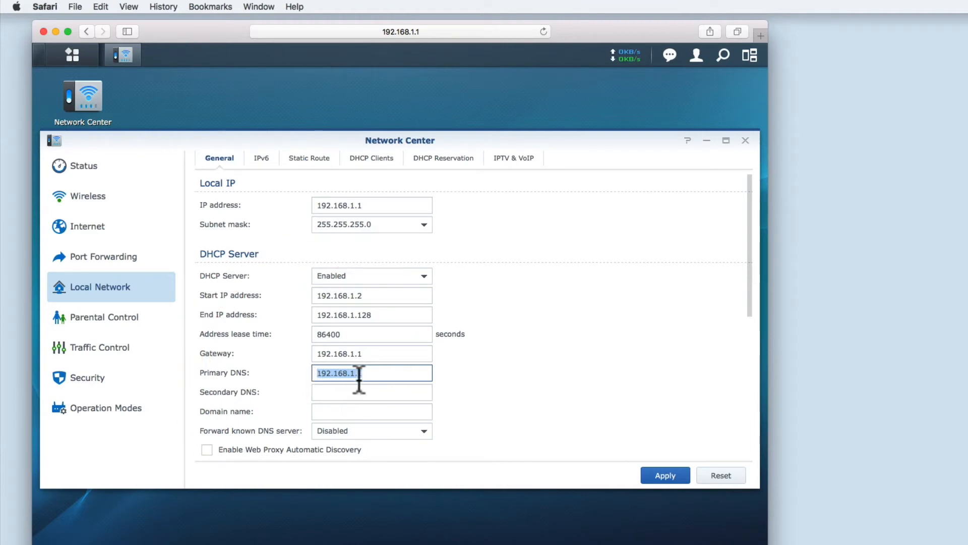
{"action": "mouse_move", "coordinate": [395, 379]}
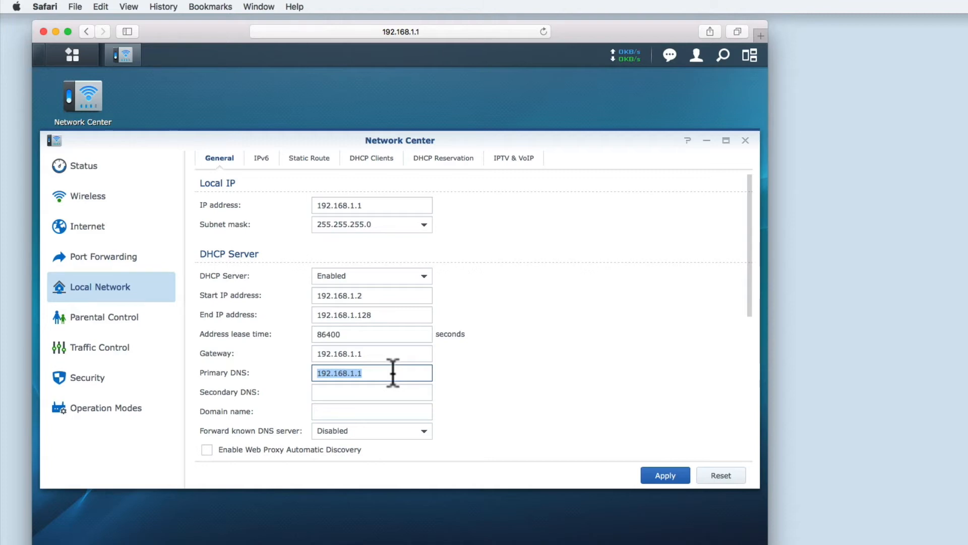
{"action": "mouse_move", "coordinate": [387, 378]}
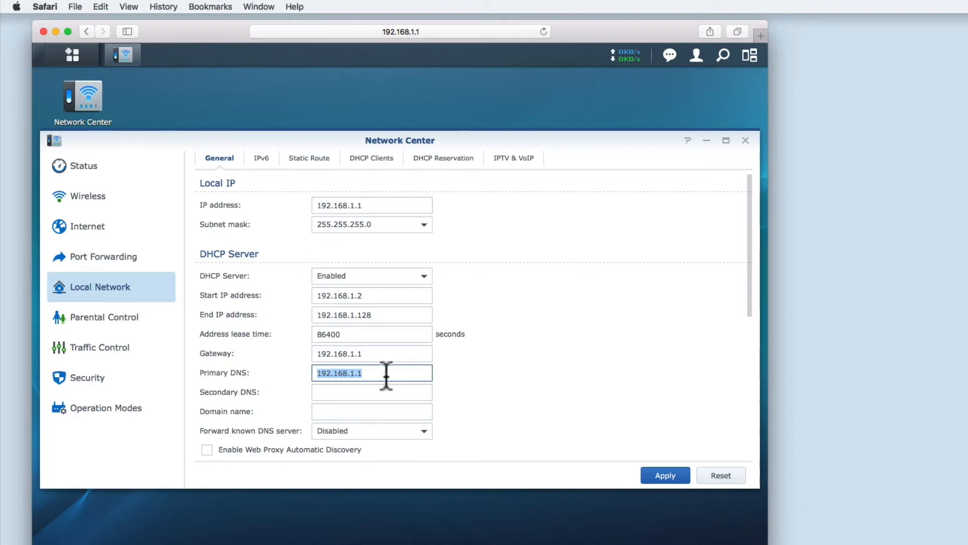
{"action": "mouse_move", "coordinate": [345, 393]}
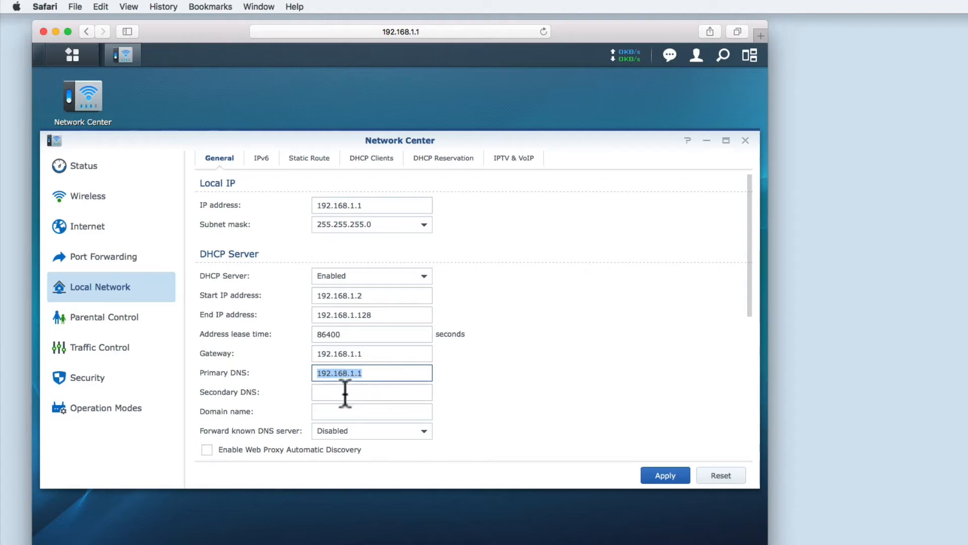
Step: Enter 8.8.8.8 as the DHCP server's secondary DNS
{"action": "left_click", "coordinate": [372, 391]}
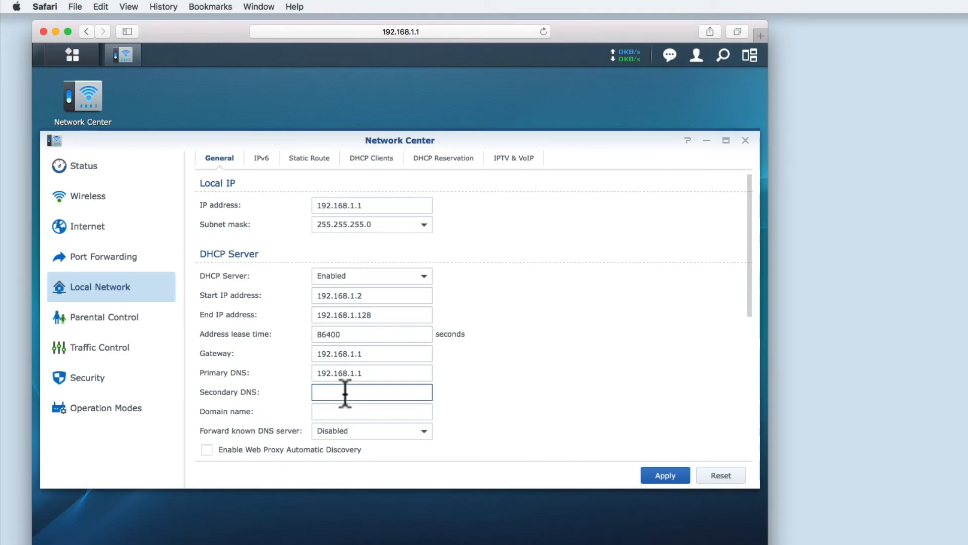
{"action": "type", "text": "8.8.8"}
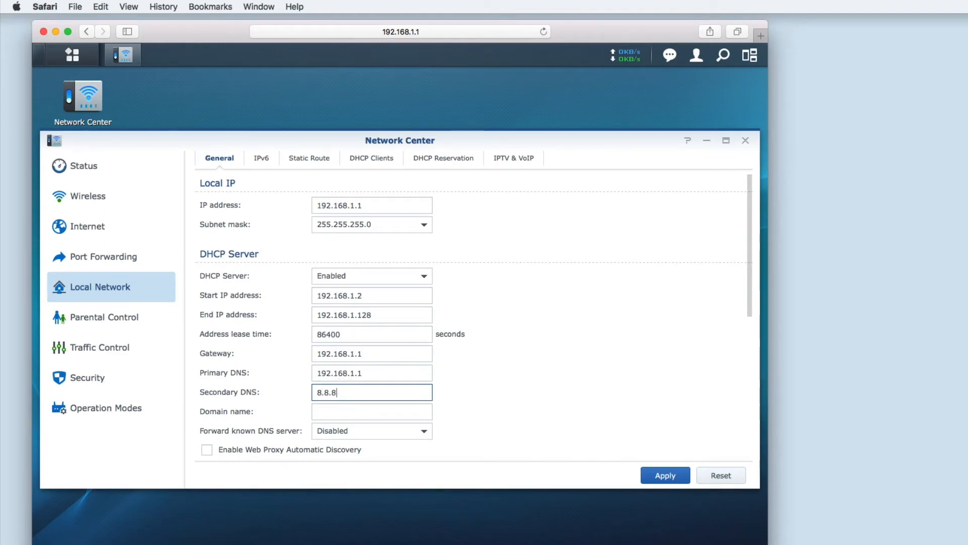
{"action": "type", "text": ".8"}
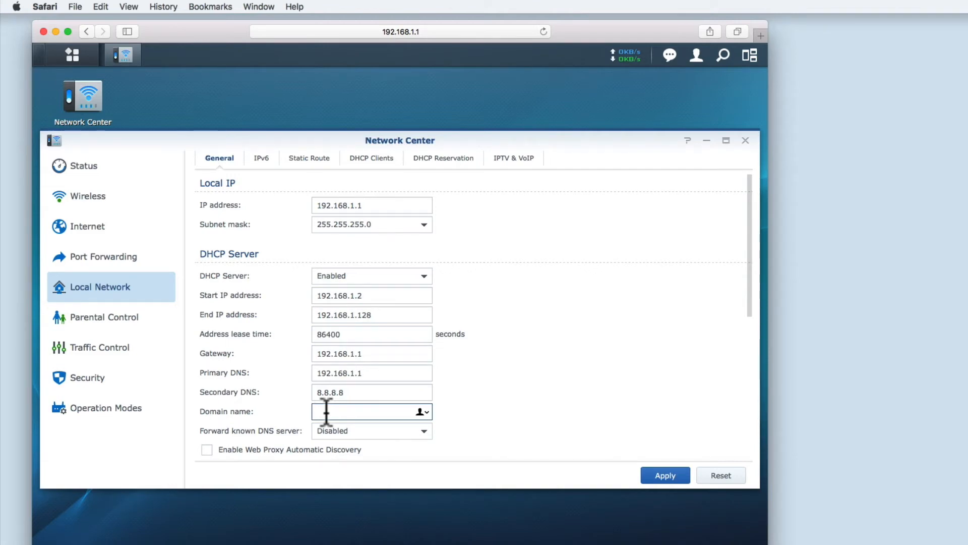
{"action": "mouse_move", "coordinate": [290, 456]}
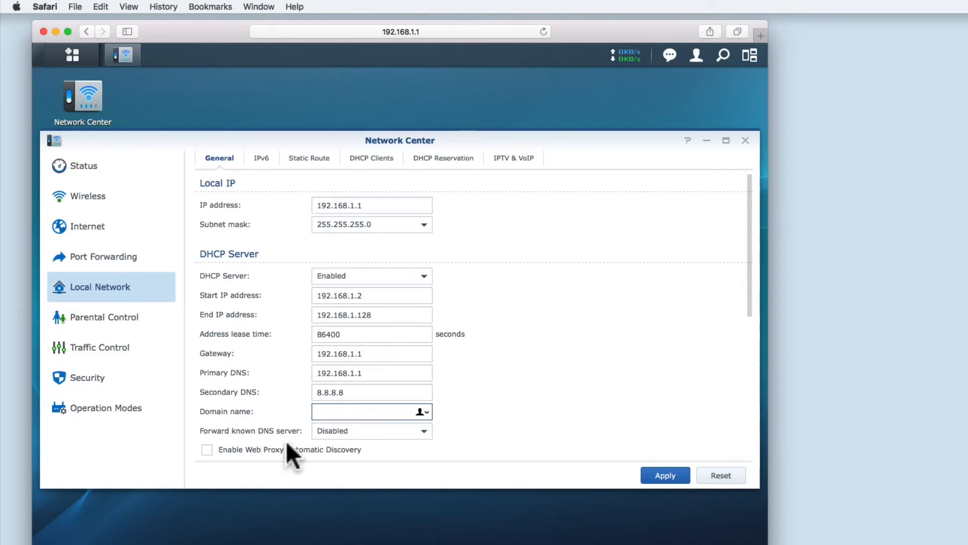
{"action": "mouse_move", "coordinate": [295, 444]}
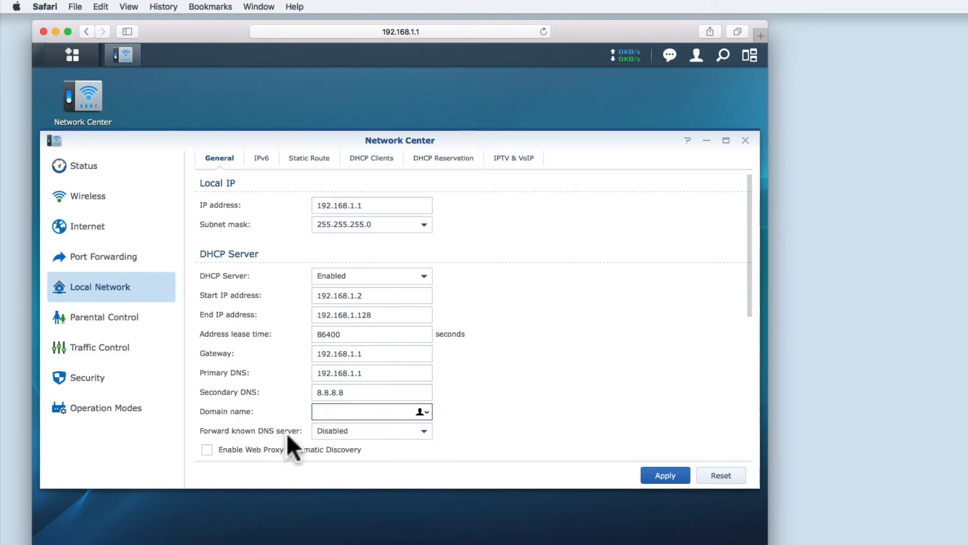
{"action": "left_click", "coordinate": [425, 431]}
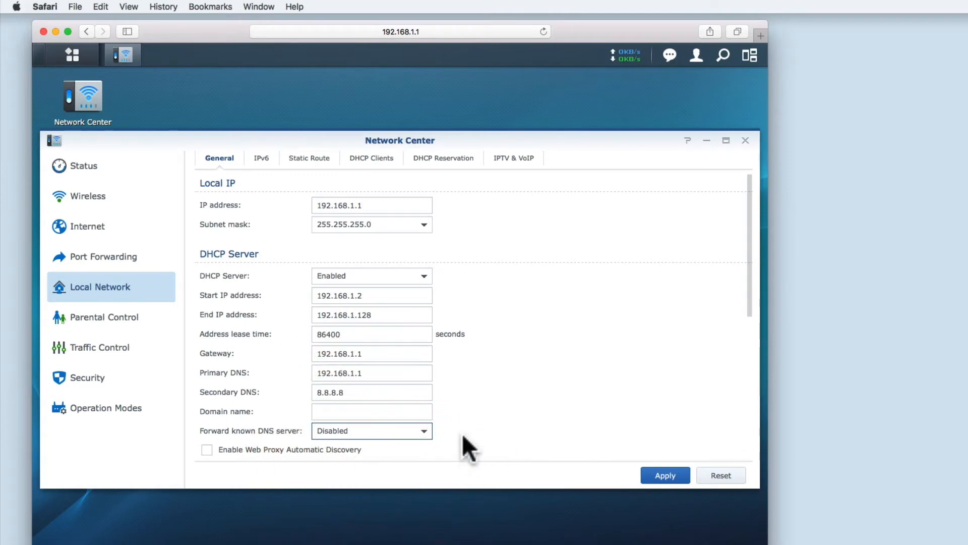
{"action": "scroll", "scroll_direction": "down", "scroll_amount": 3}
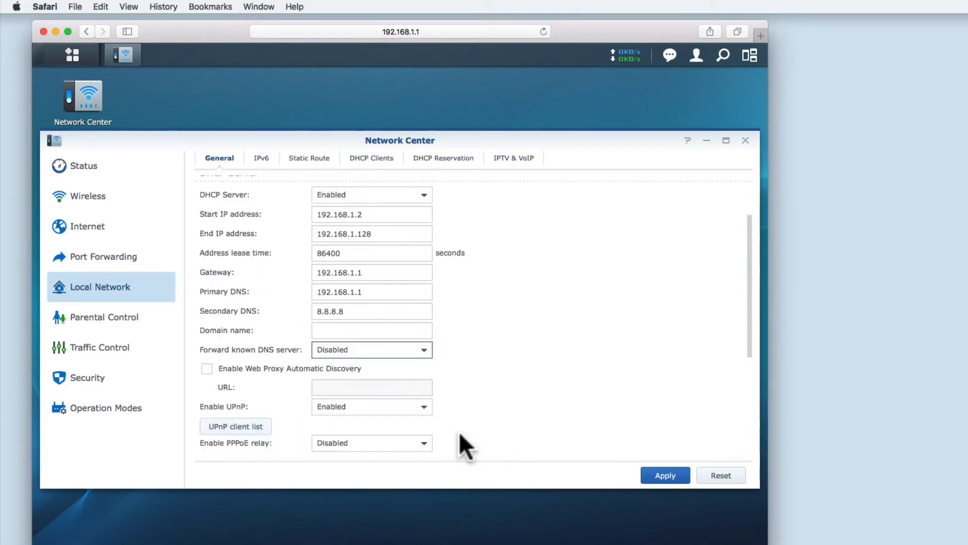
{"action": "scroll", "scroll_direction": "down", "scroll_amount": 3}
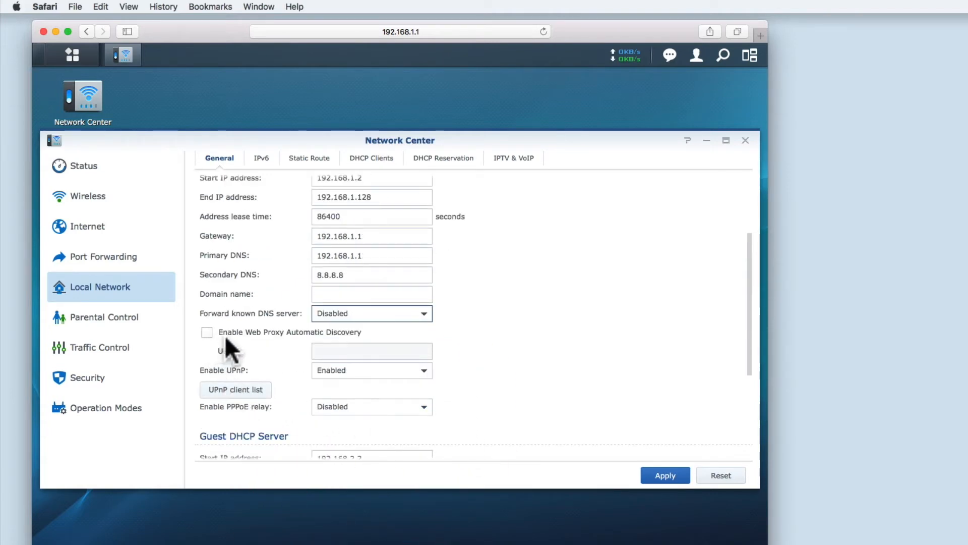
{"action": "mouse_move", "coordinate": [338, 353]}
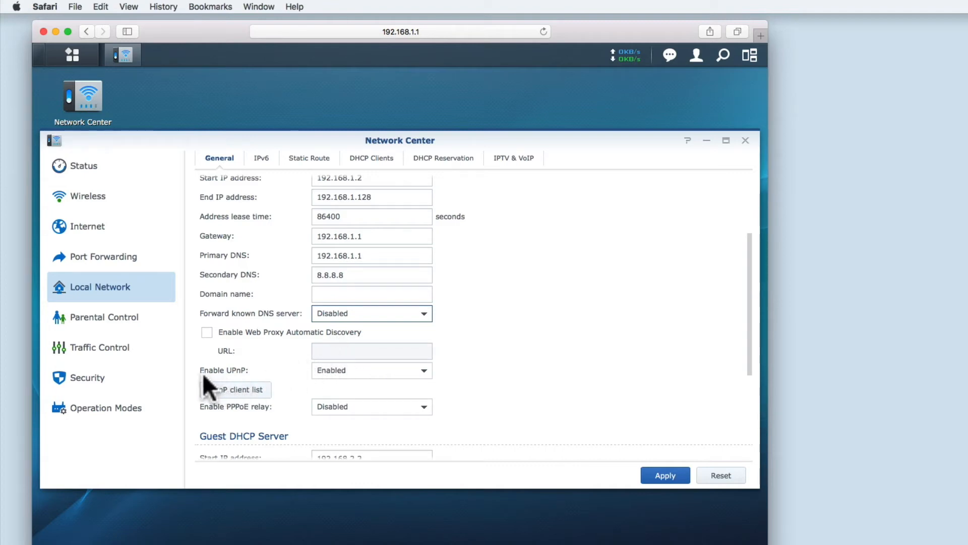
{"action": "mouse_move", "coordinate": [241, 386]}
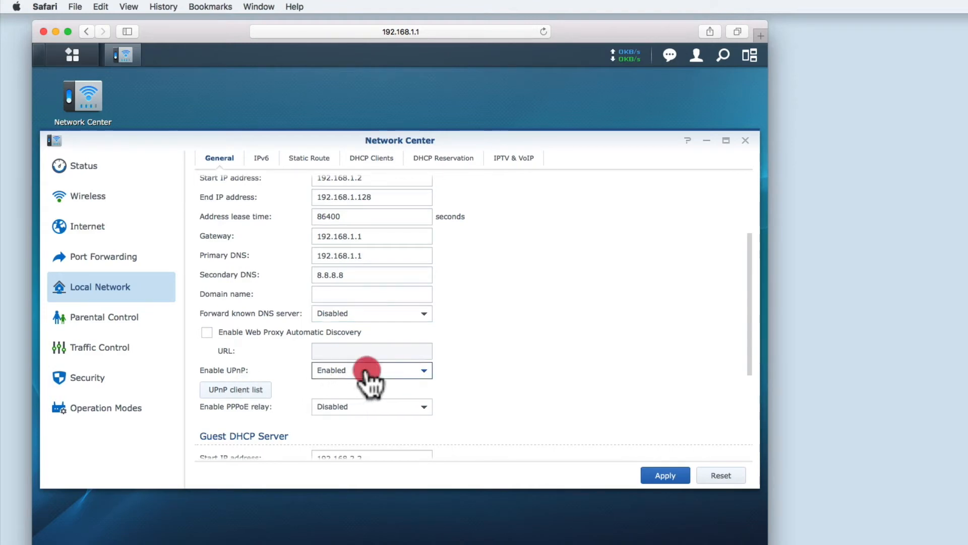
{"action": "left_click", "coordinate": [370, 370]}
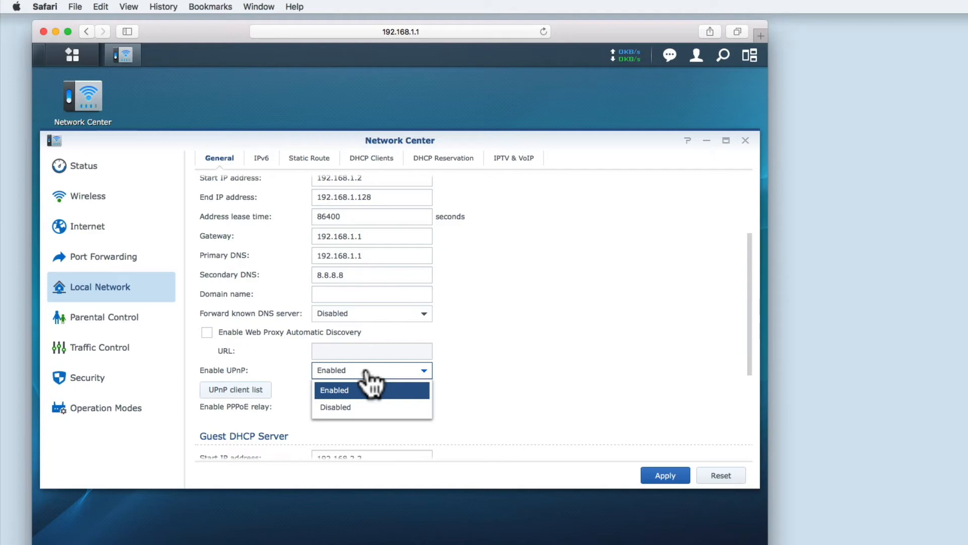
{"action": "mouse_move", "coordinate": [346, 404]}
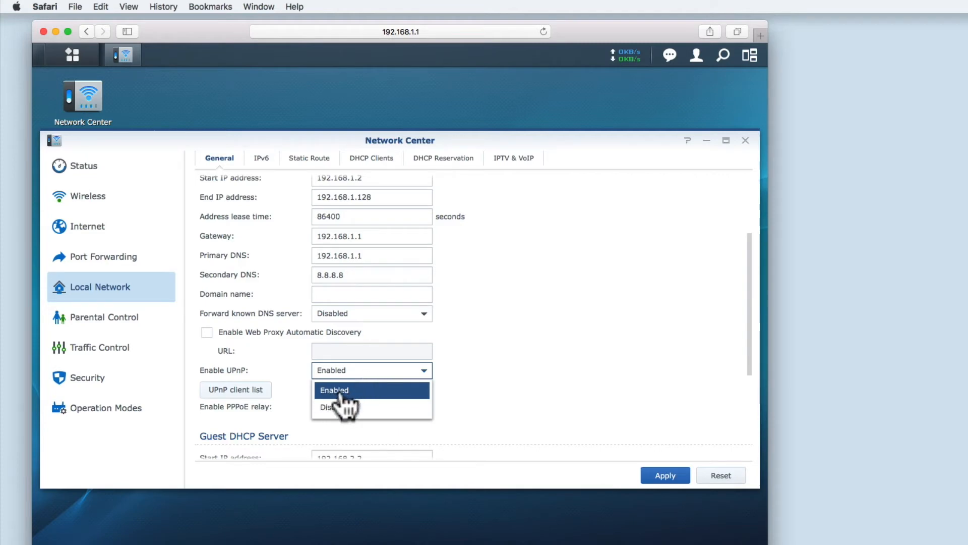
{"action": "left_click", "coordinate": [334, 389]}
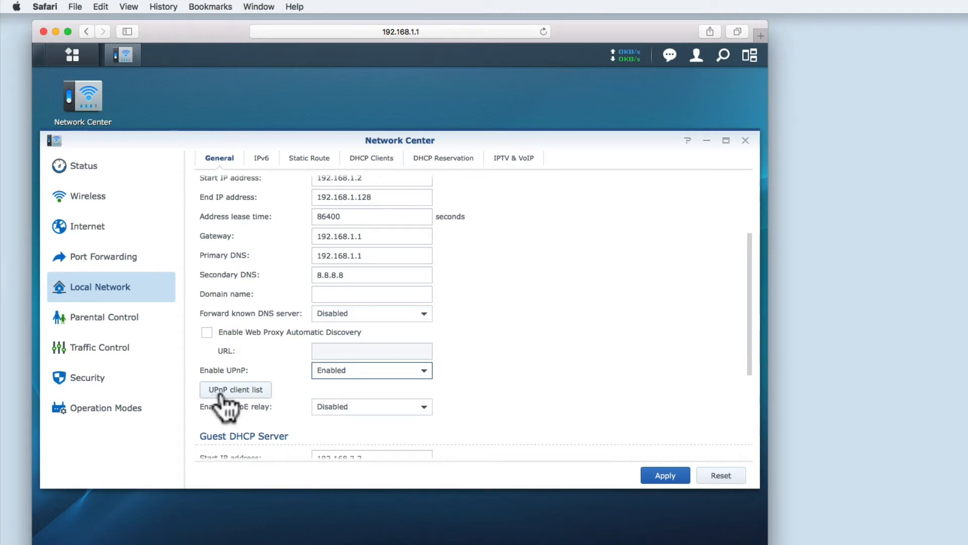
{"action": "left_click", "coordinate": [235, 389]}
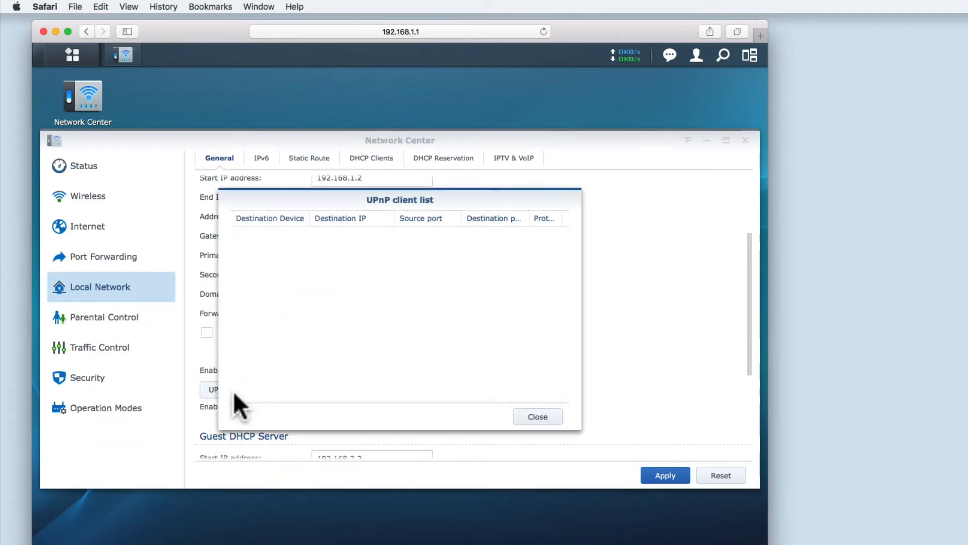
{"action": "mouse_move", "coordinate": [536, 416]}
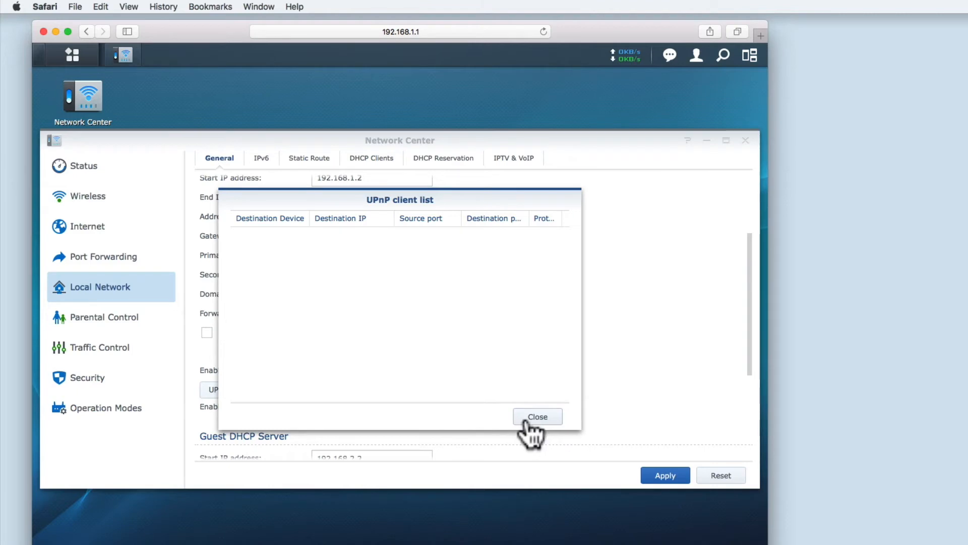
{"action": "left_click", "coordinate": [536, 417]}
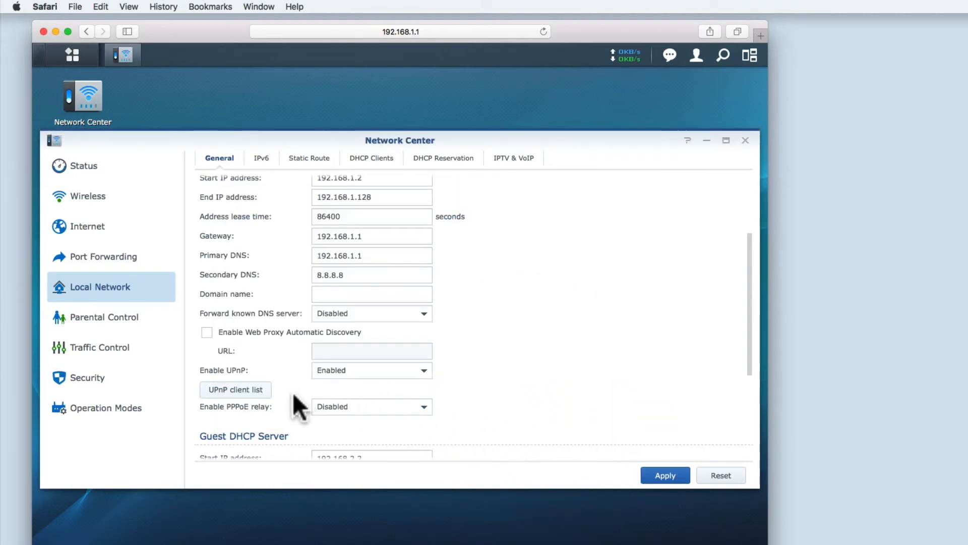
{"action": "mouse_move", "coordinate": [213, 423]}
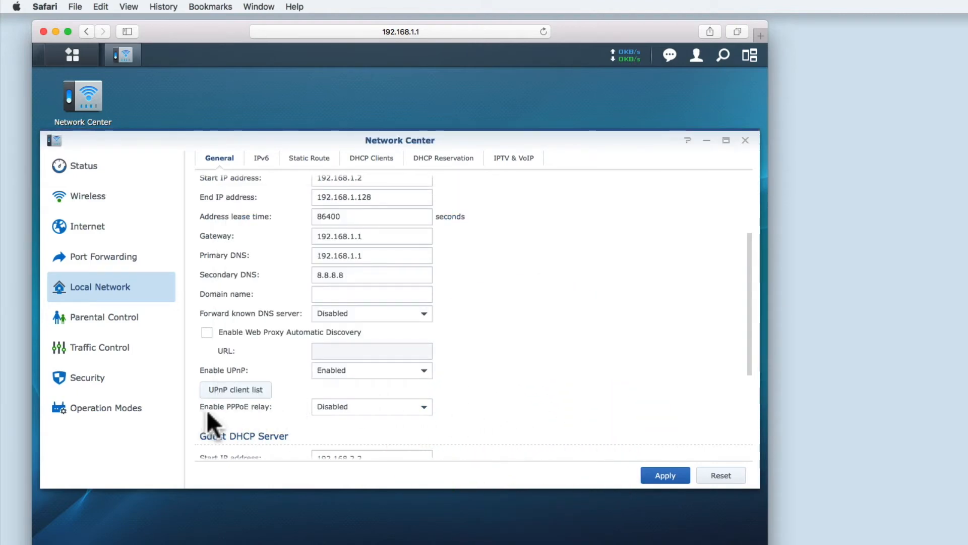
{"action": "mouse_move", "coordinate": [256, 425]}
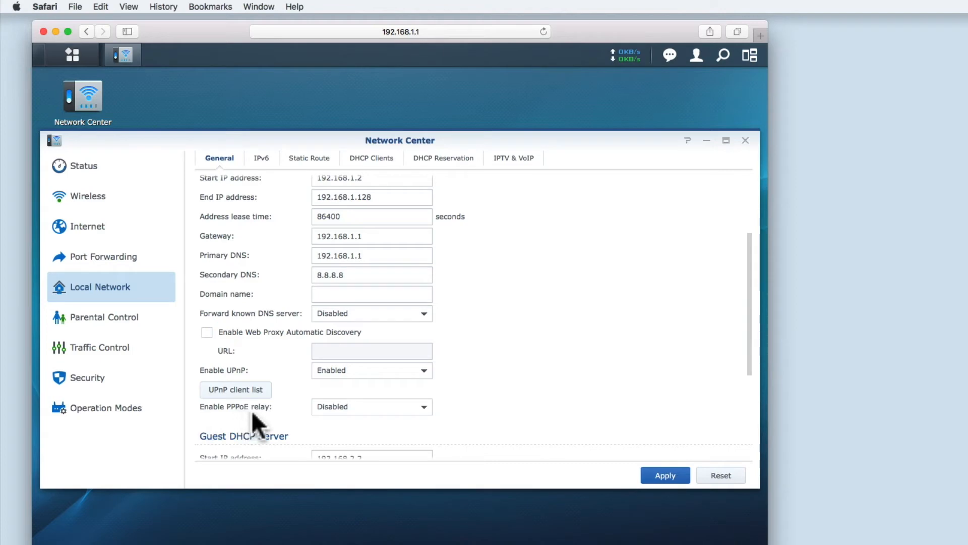
{"action": "mouse_move", "coordinate": [337, 426]}
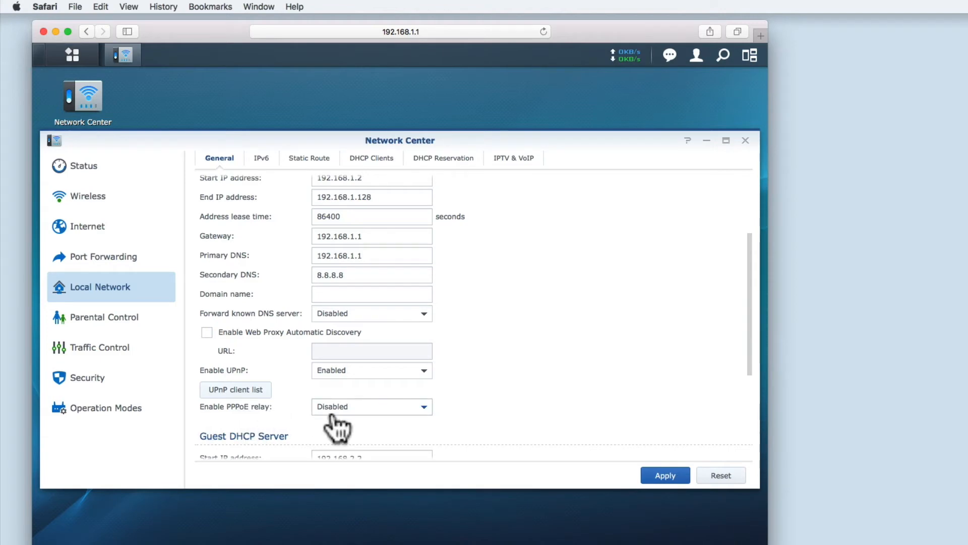
{"action": "left_click", "coordinate": [371, 406]}
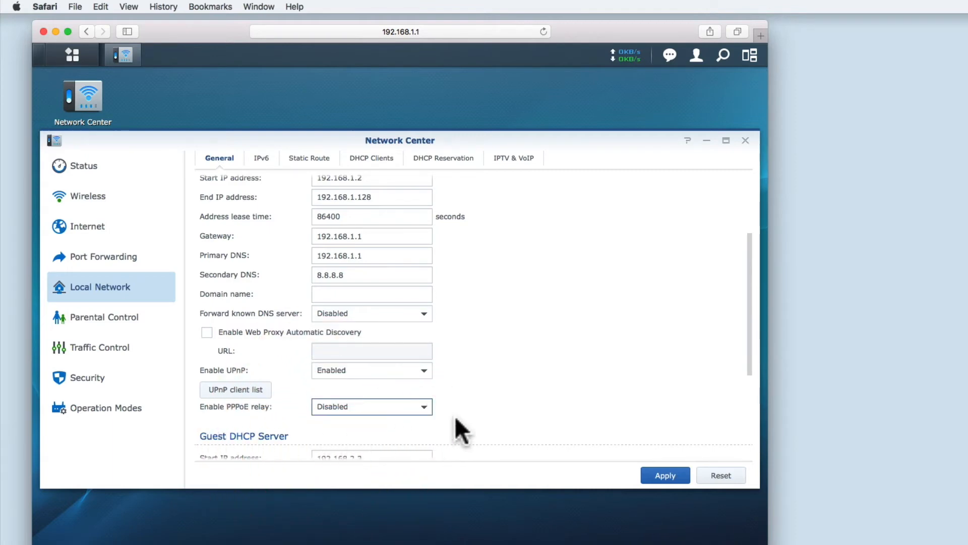
{"action": "scroll", "scroll_direction": "down", "scroll_amount": 3}
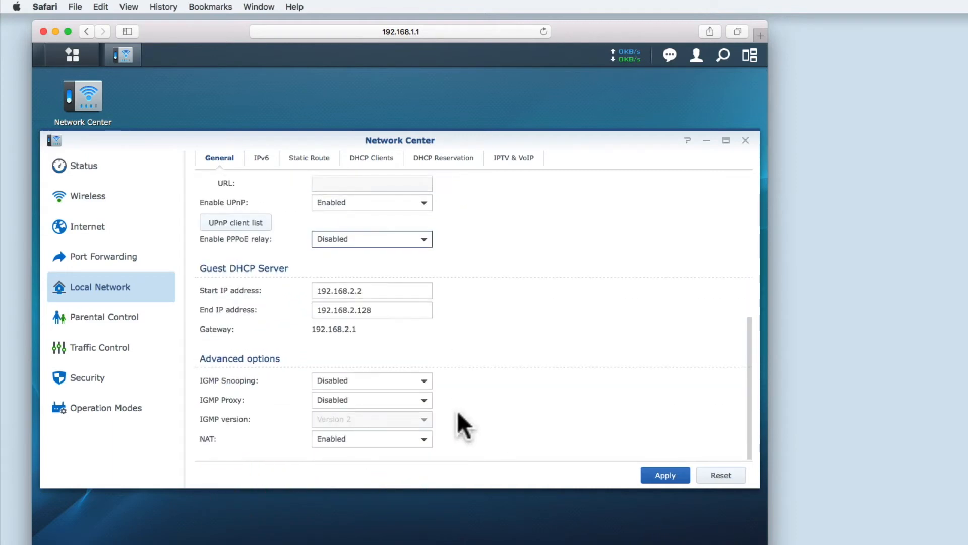
{"action": "mouse_move", "coordinate": [281, 284]}
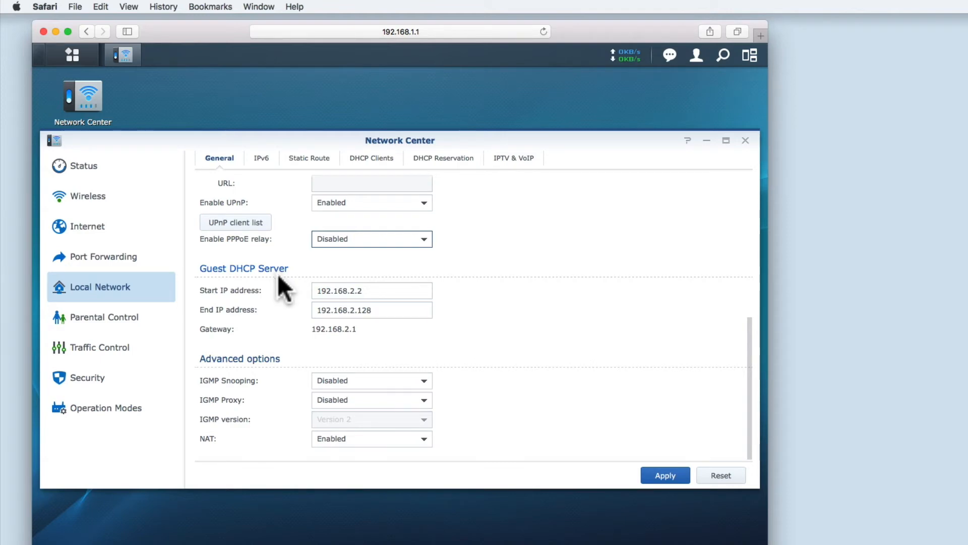
{"action": "mouse_move", "coordinate": [314, 290]}
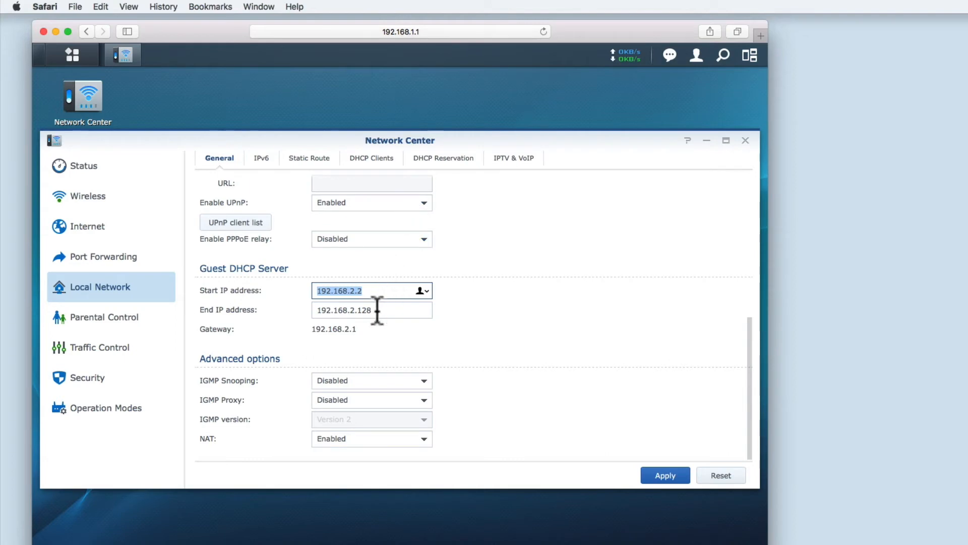
{"action": "left_click", "coordinate": [344, 310]}
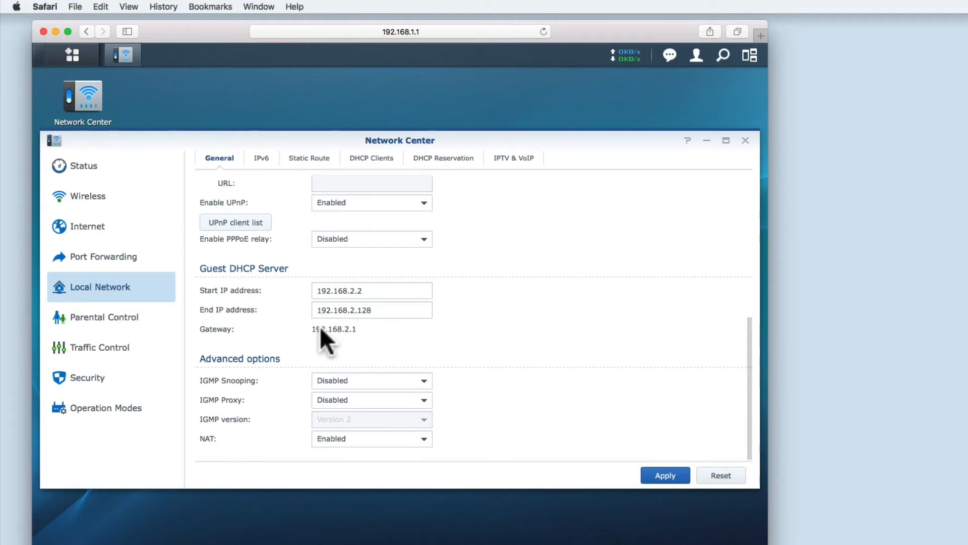
{"action": "mouse_move", "coordinate": [368, 343]}
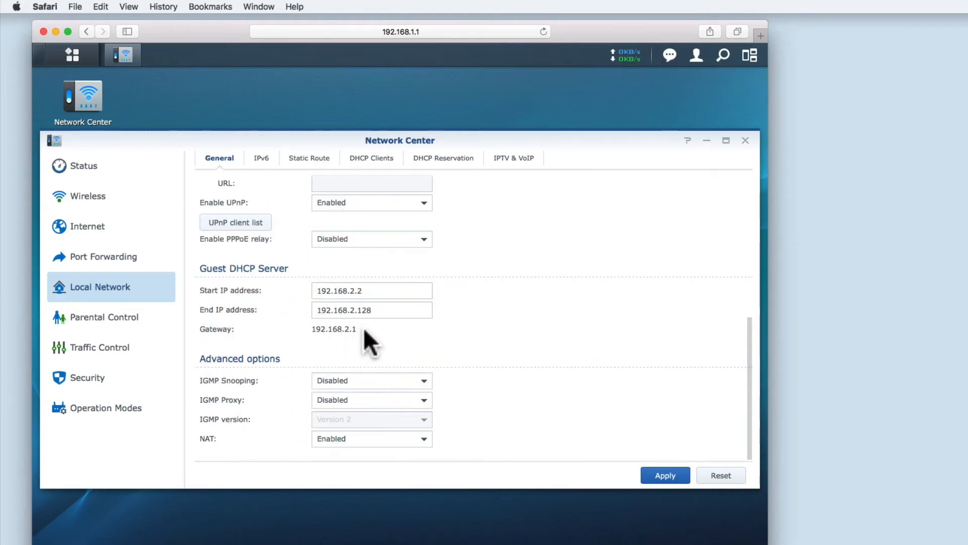
{"action": "mouse_move", "coordinate": [235, 370]}
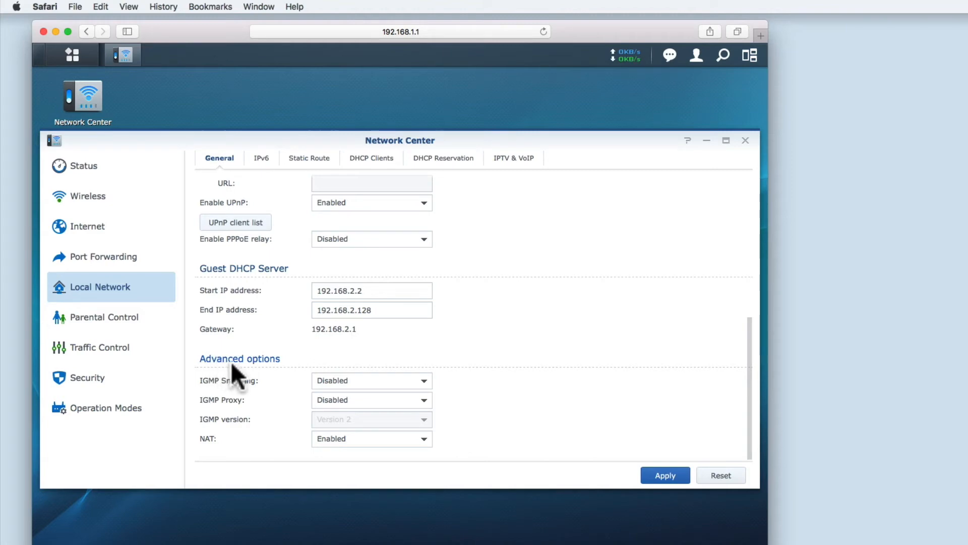
{"action": "mouse_move", "coordinate": [209, 405]}
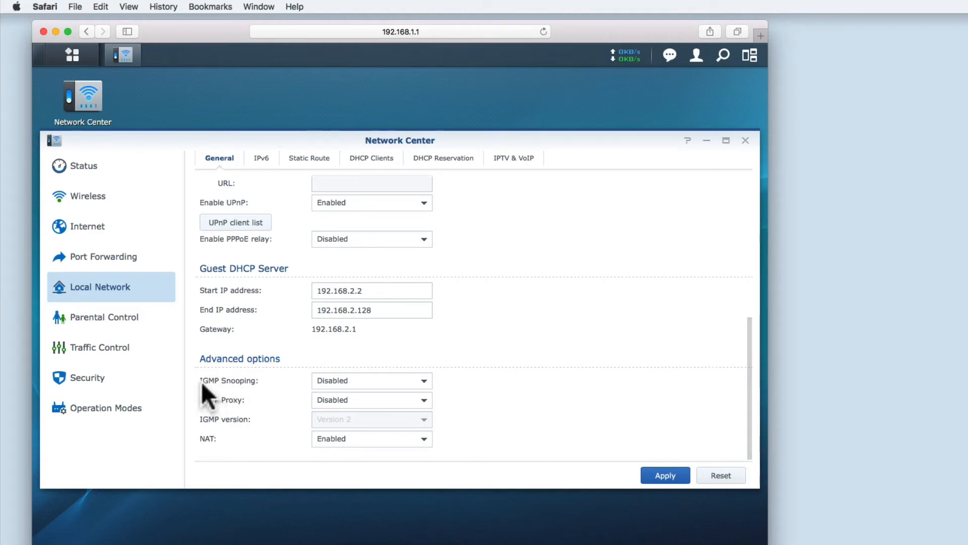
{"action": "mouse_move", "coordinate": [253, 396]}
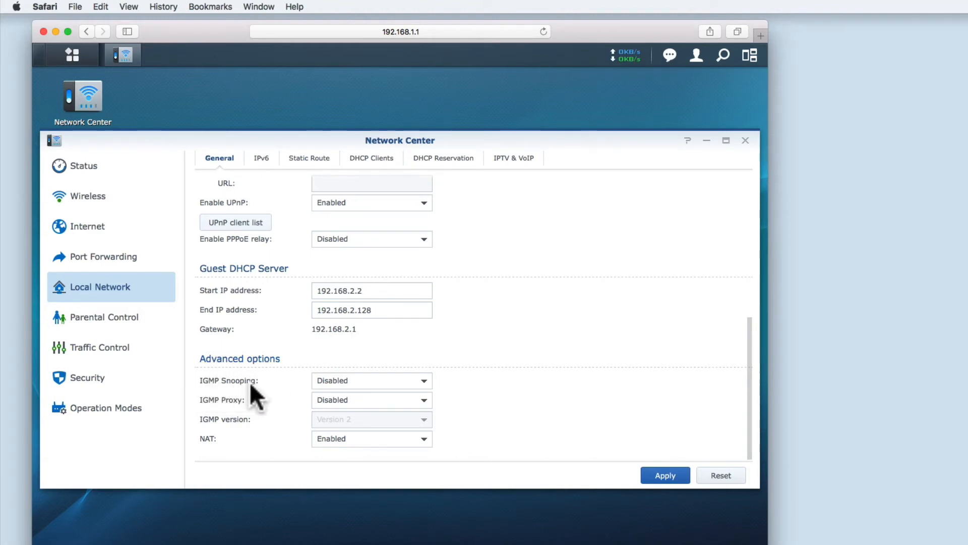
{"action": "mouse_move", "coordinate": [403, 395]}
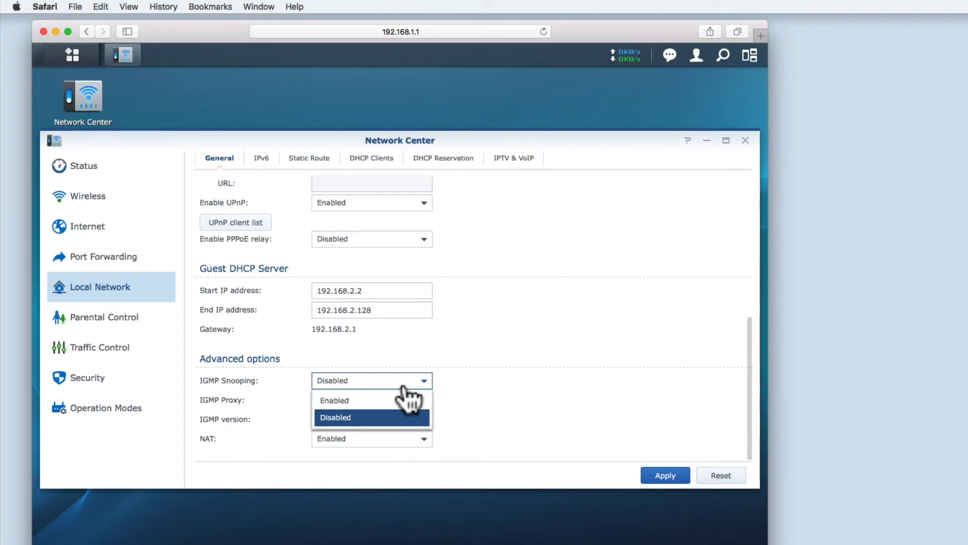
{"action": "mouse_move", "coordinate": [384, 400]}
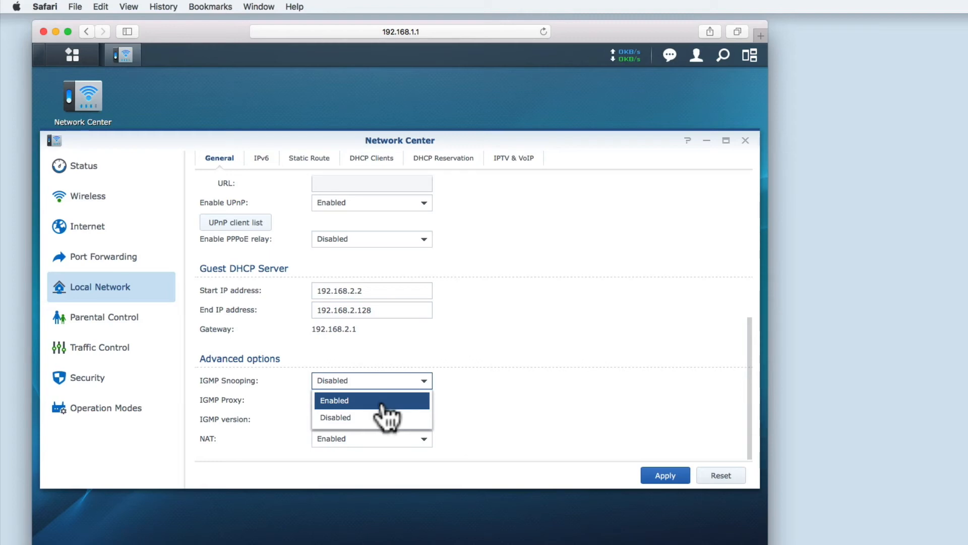
{"action": "left_click", "coordinate": [335, 416]}
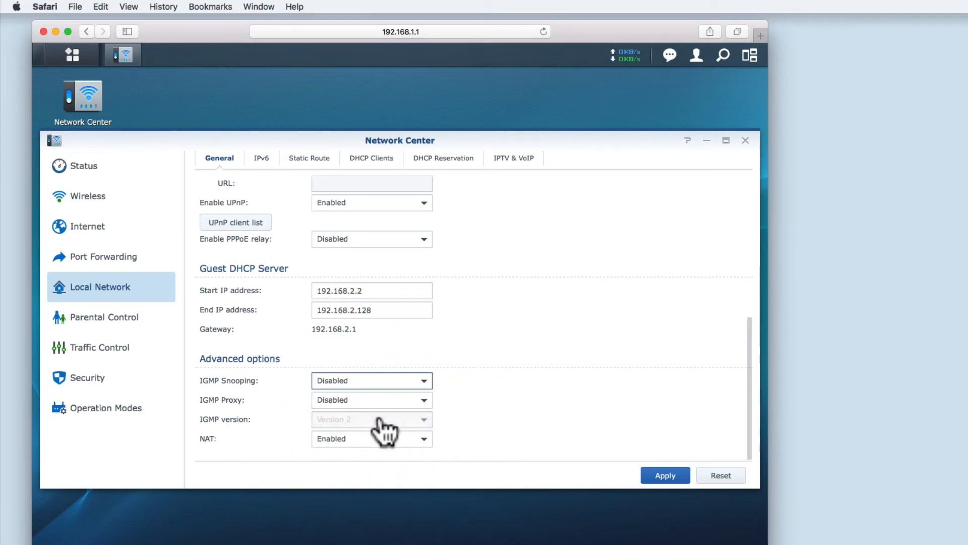
{"action": "mouse_move", "coordinate": [205, 418]}
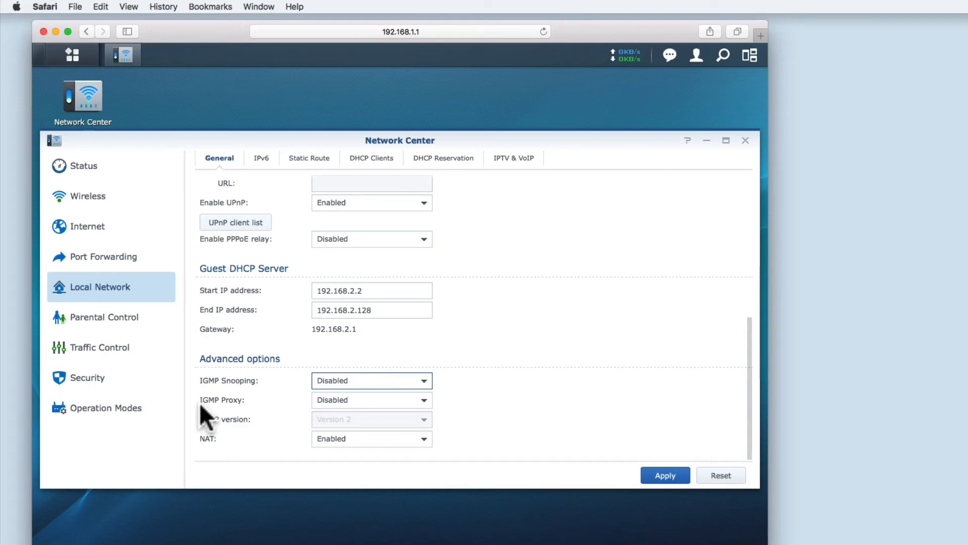
{"action": "mouse_move", "coordinate": [358, 418]}
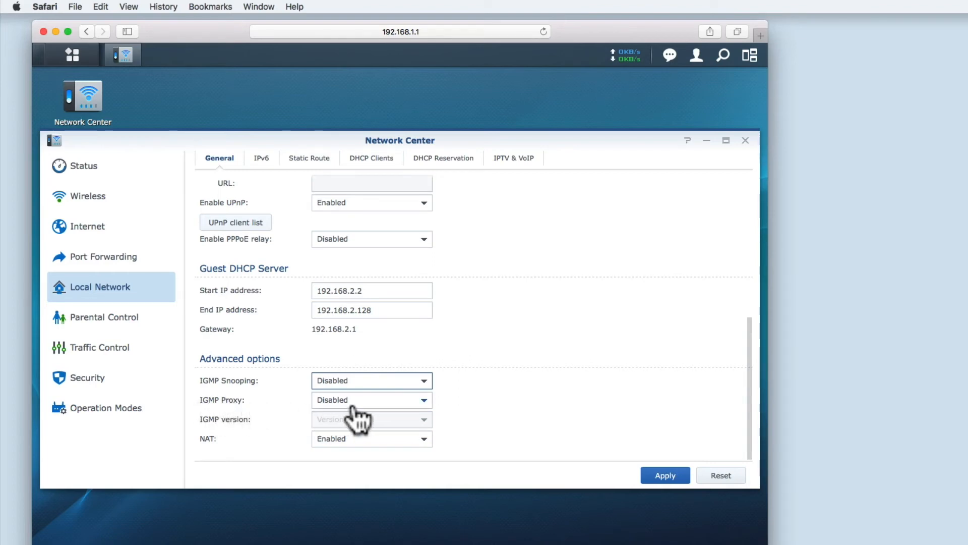
{"action": "mouse_move", "coordinate": [422, 419]}
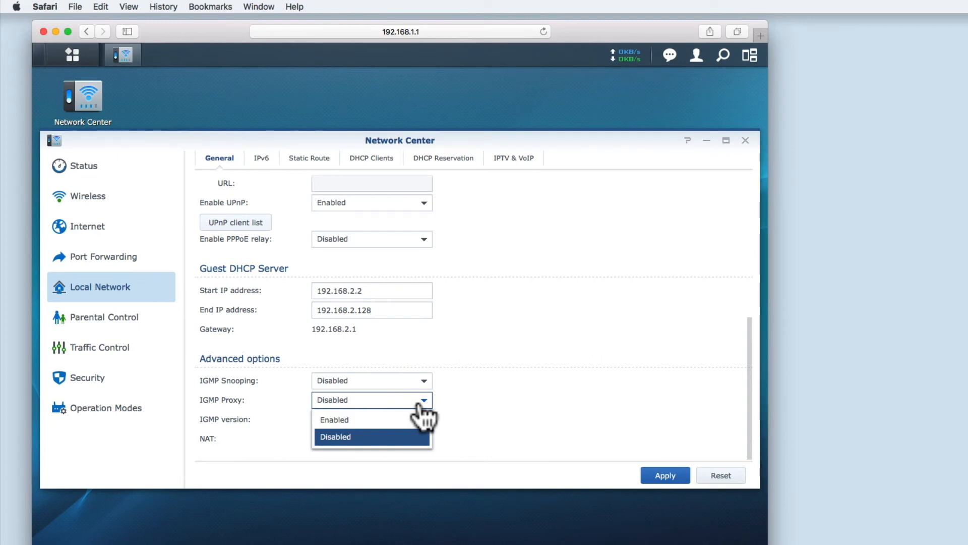
{"action": "mouse_move", "coordinate": [370, 420]}
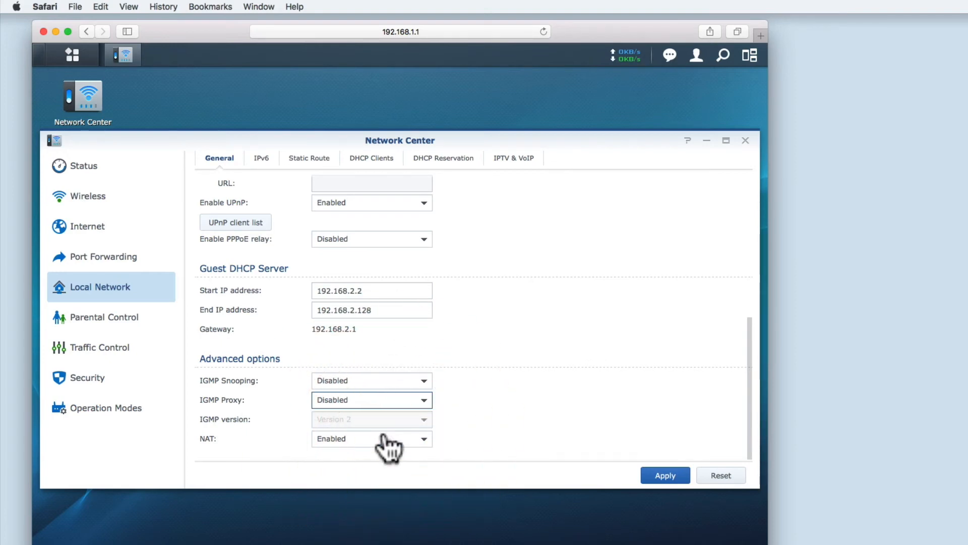
{"action": "mouse_move", "coordinate": [241, 439]}
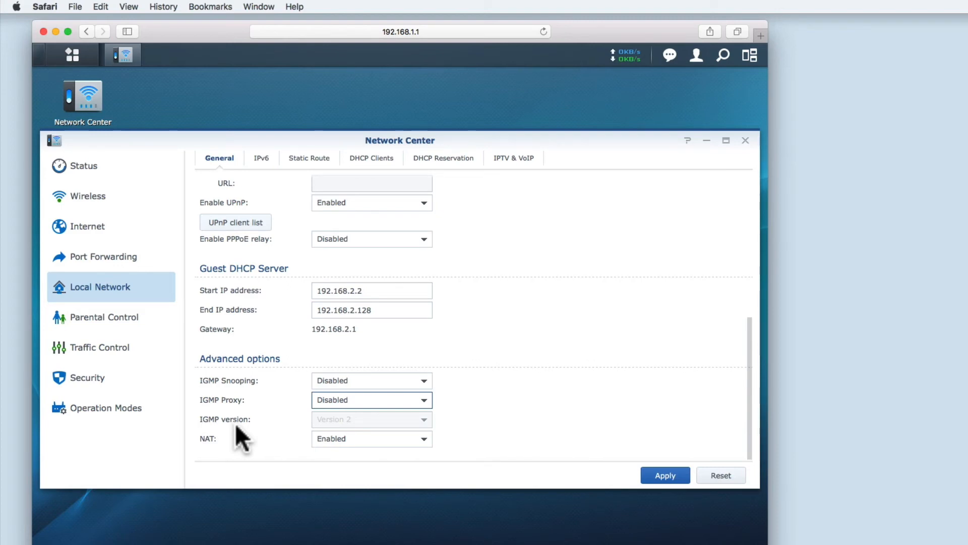
{"action": "mouse_move", "coordinate": [216, 451]}
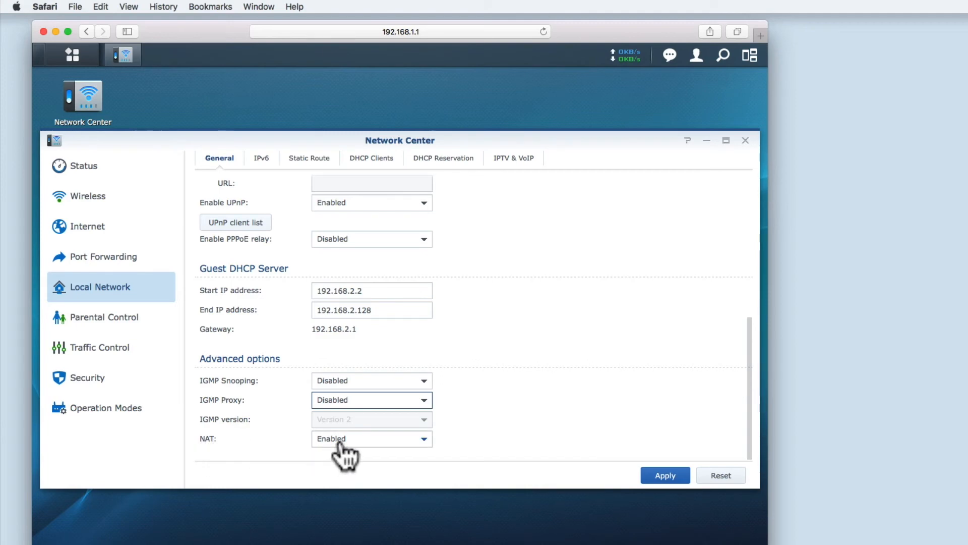
{"action": "left_click", "coordinate": [372, 439]}
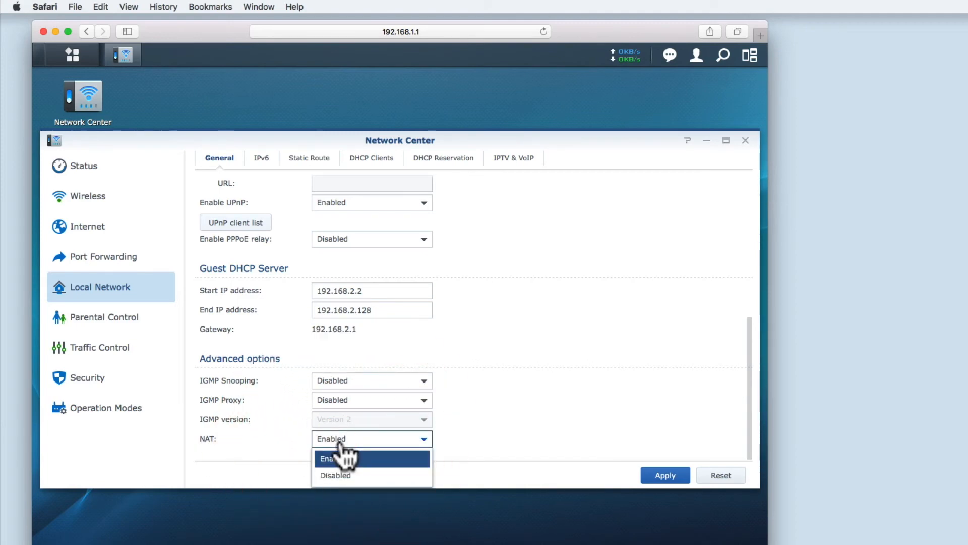
{"action": "mouse_move", "coordinate": [342, 475]}
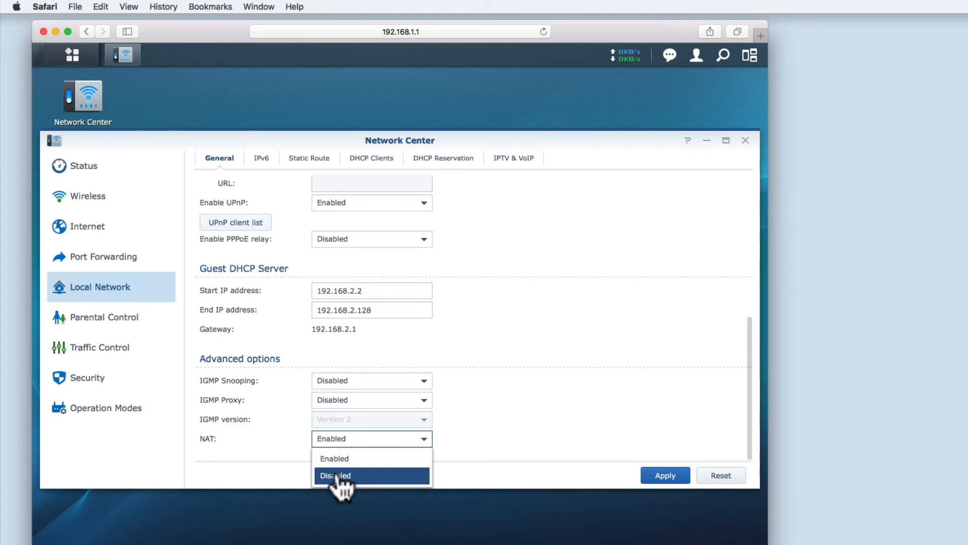
{"action": "mouse_move", "coordinate": [339, 458]}
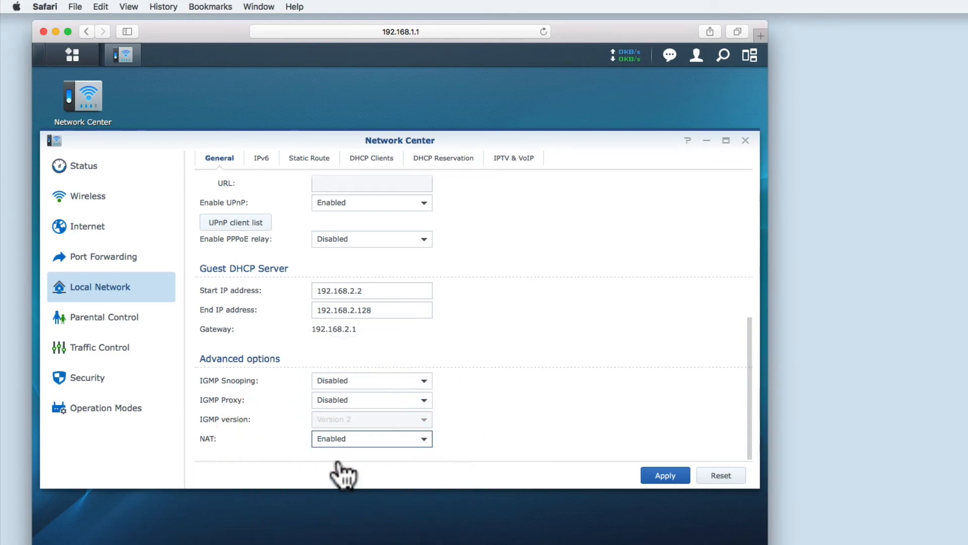
{"action": "scroll", "scroll_direction": "up", "scroll_amount": 3}
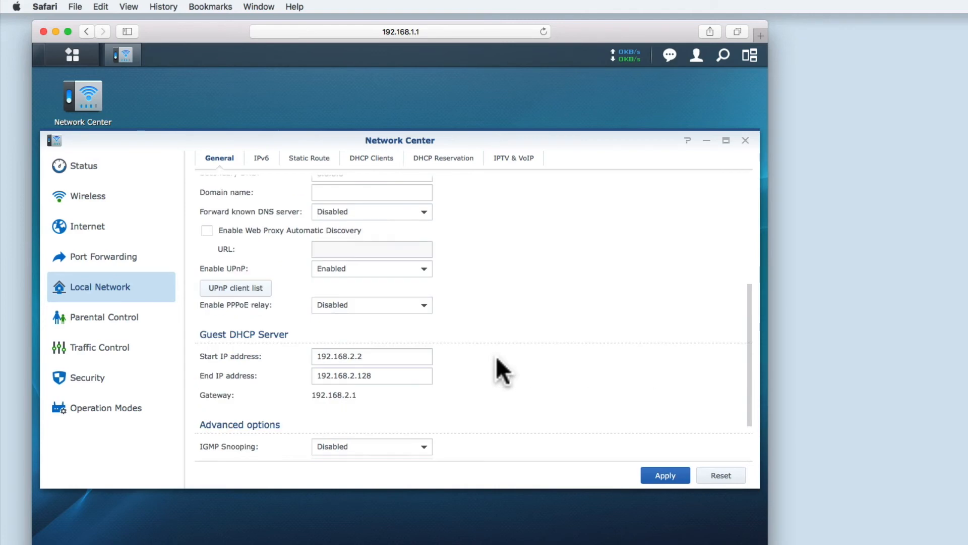
{"action": "scroll", "scroll_direction": "up", "scroll_amount": 3}
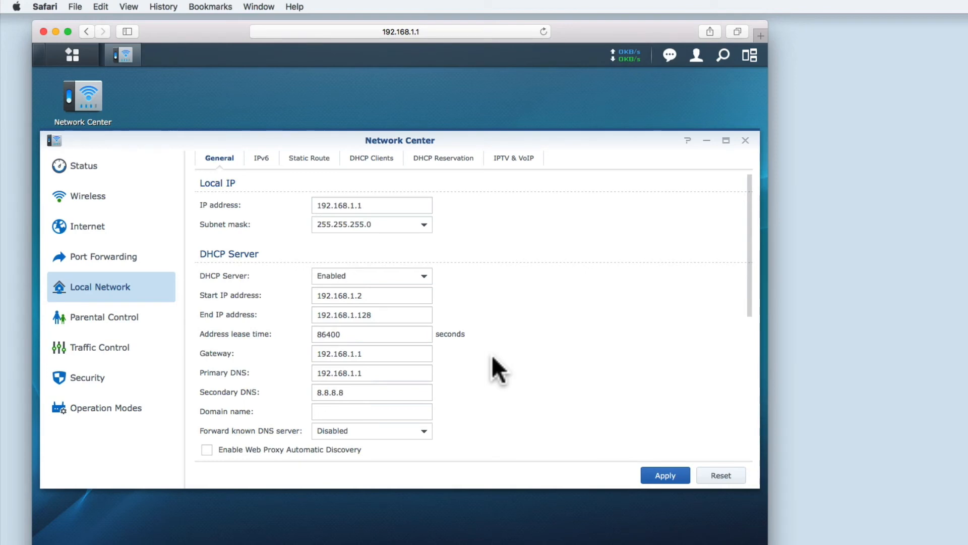
{"action": "mouse_move", "coordinate": [396, 201]}
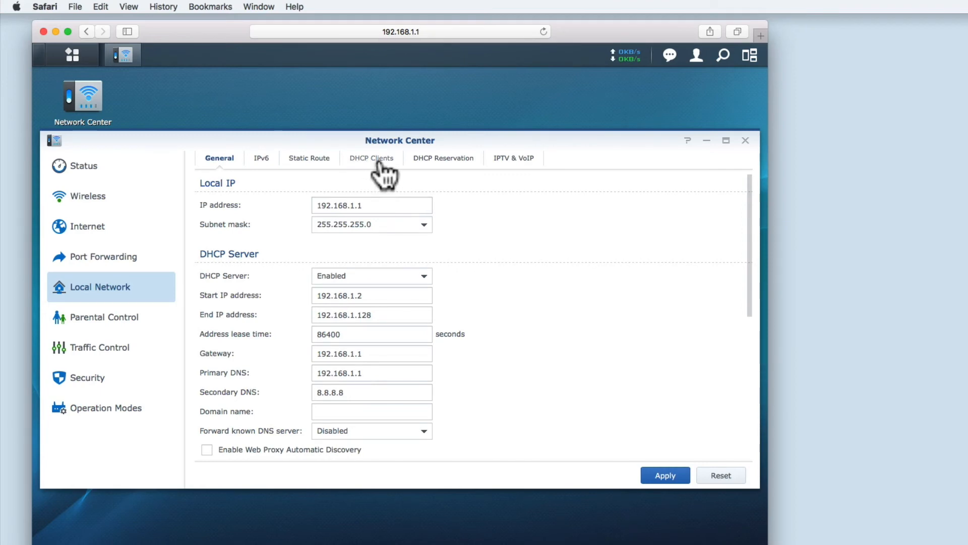
{"action": "left_click", "coordinate": [371, 158]}
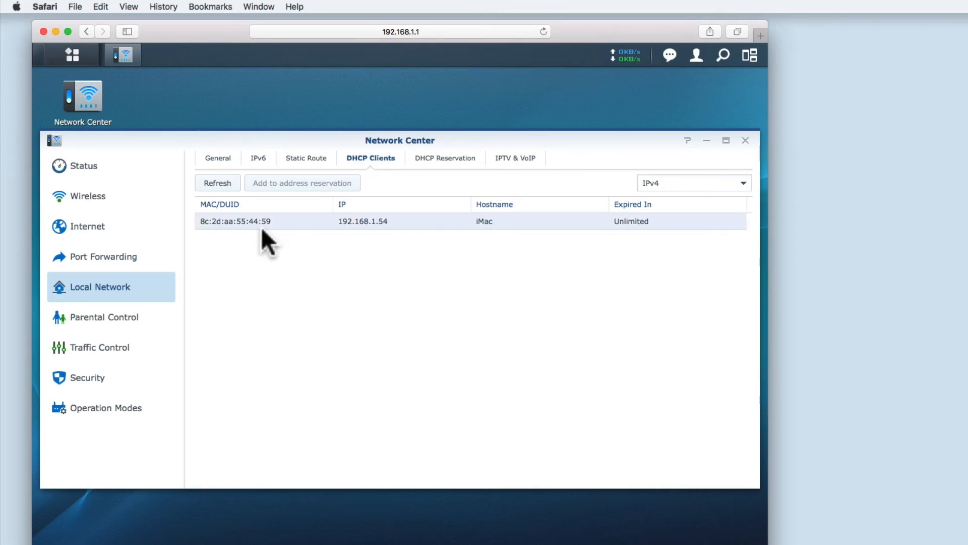
{"action": "mouse_move", "coordinate": [213, 238]}
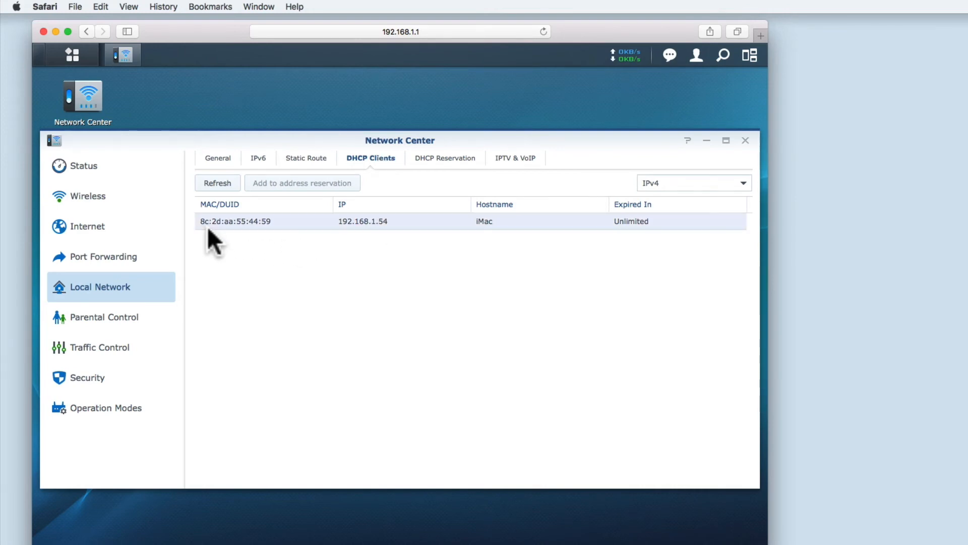
{"action": "mouse_move", "coordinate": [480, 250]}
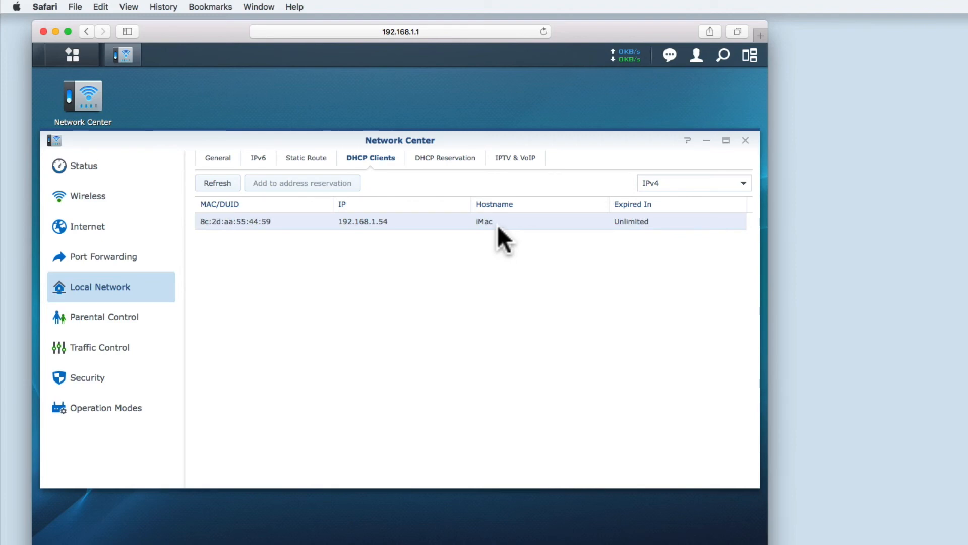
{"action": "mouse_move", "coordinate": [386, 166]}
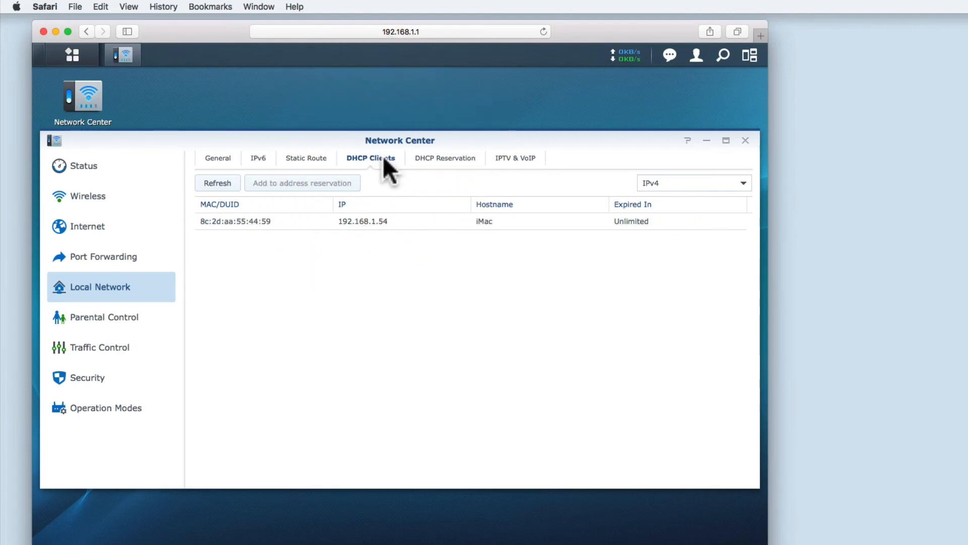
{"action": "mouse_move", "coordinate": [218, 163]}
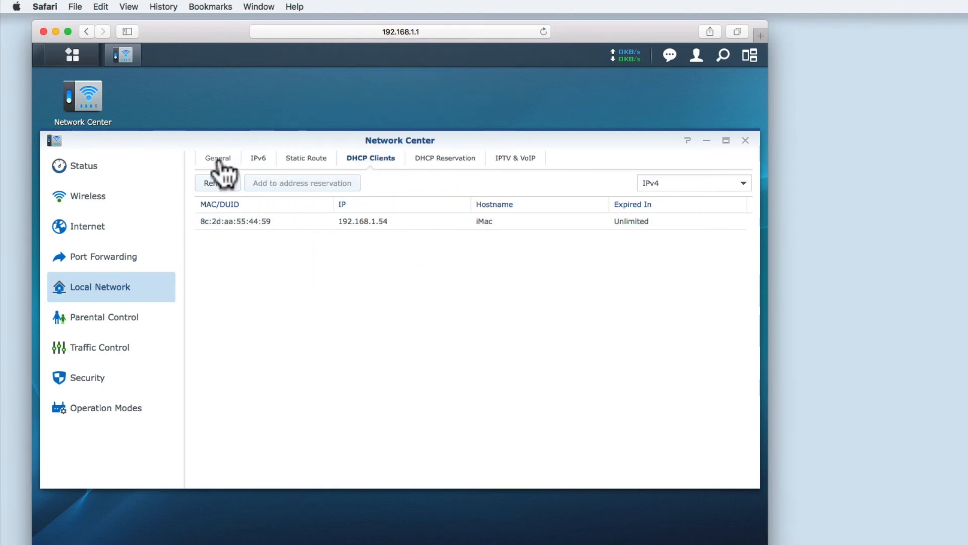
{"action": "mouse_move", "coordinate": [281, 169]}
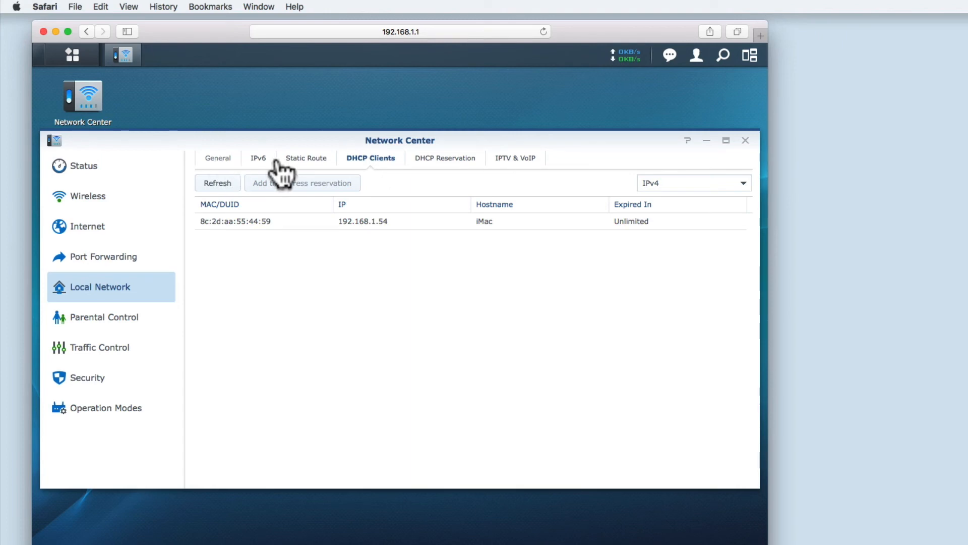
{"action": "left_click", "coordinate": [445, 159]}
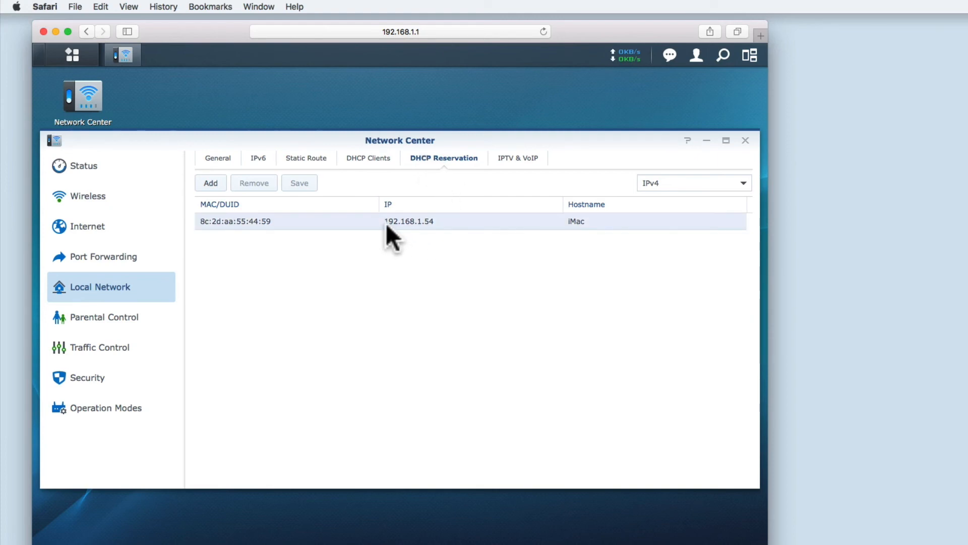
{"action": "mouse_move", "coordinate": [433, 238]}
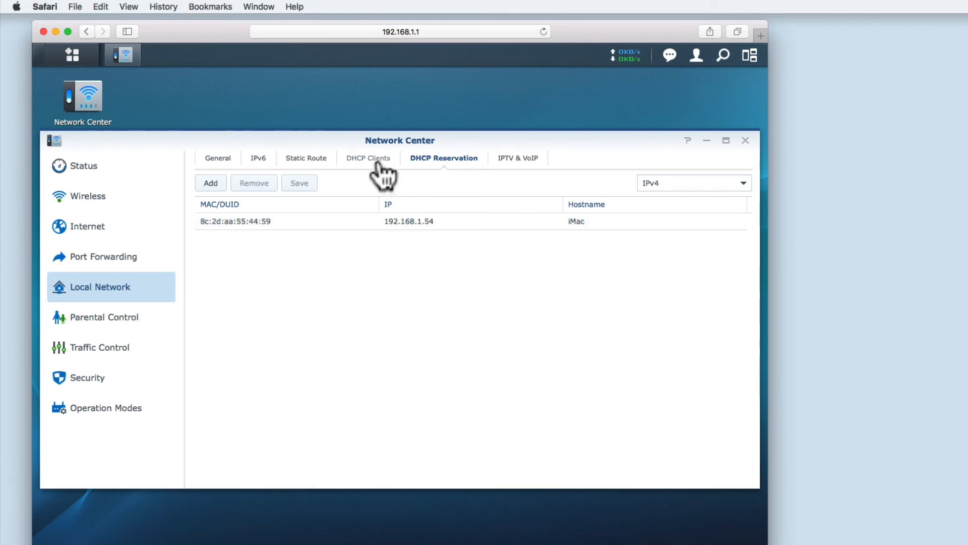
{"action": "left_click", "coordinate": [368, 158]}
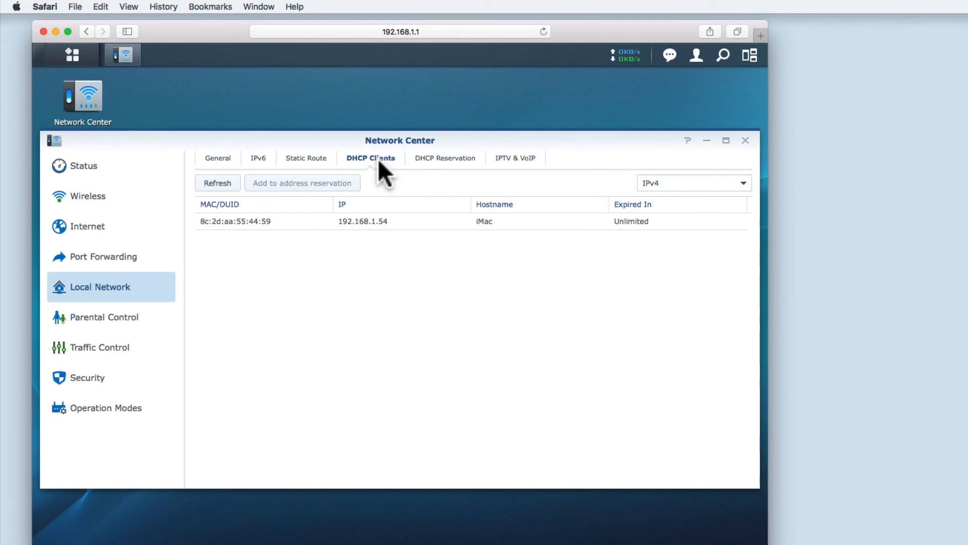
{"action": "left_click", "coordinate": [218, 183]}
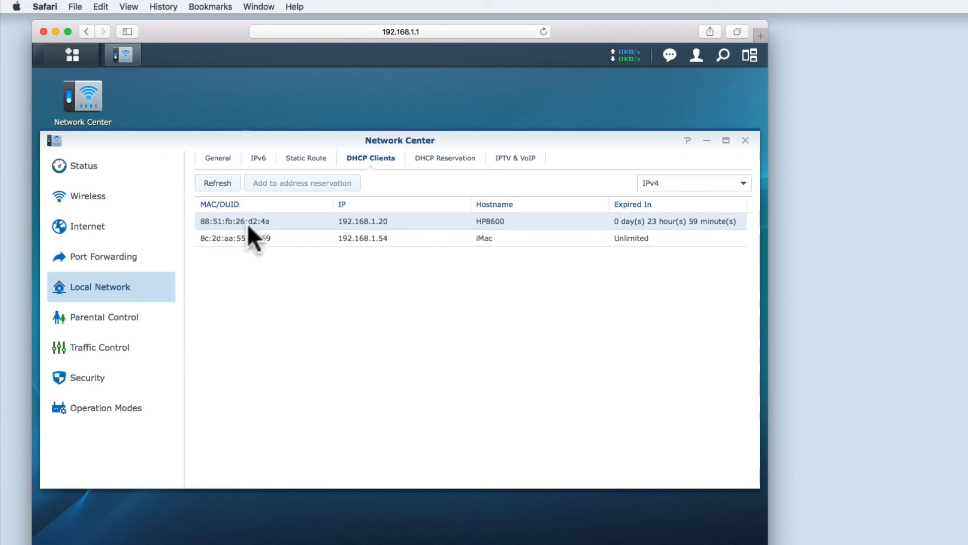
{"action": "mouse_move", "coordinate": [495, 241]}
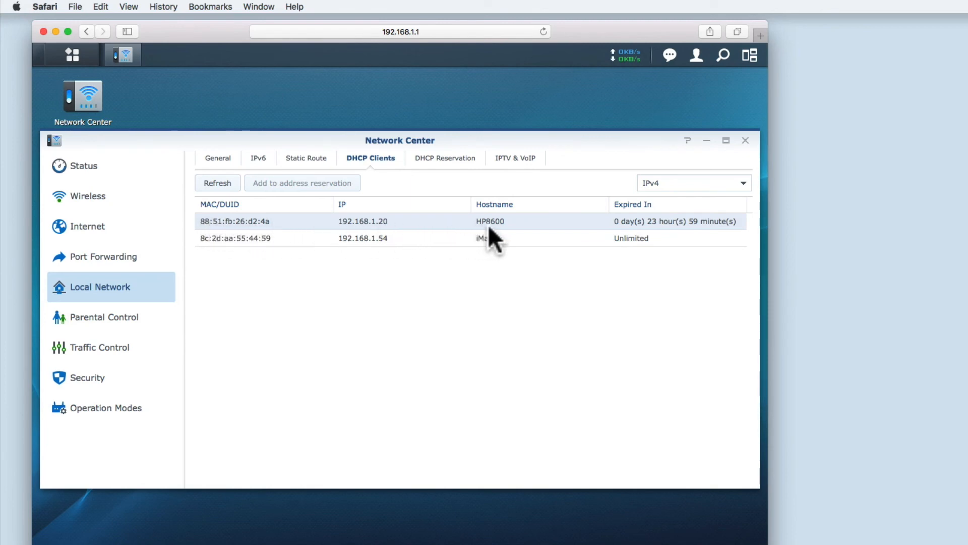
{"action": "mouse_move", "coordinate": [503, 241]}
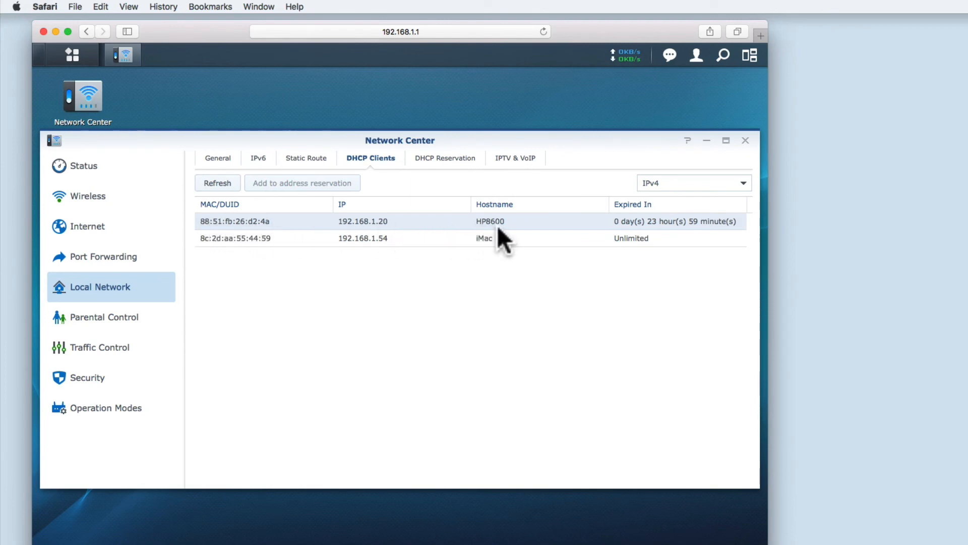
{"action": "mouse_move", "coordinate": [629, 240]}
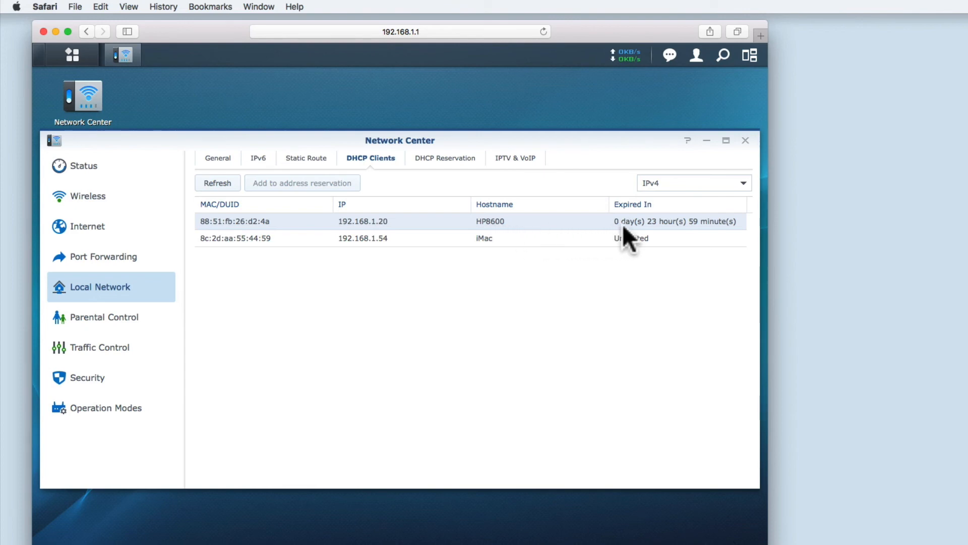
{"action": "mouse_move", "coordinate": [666, 240]}
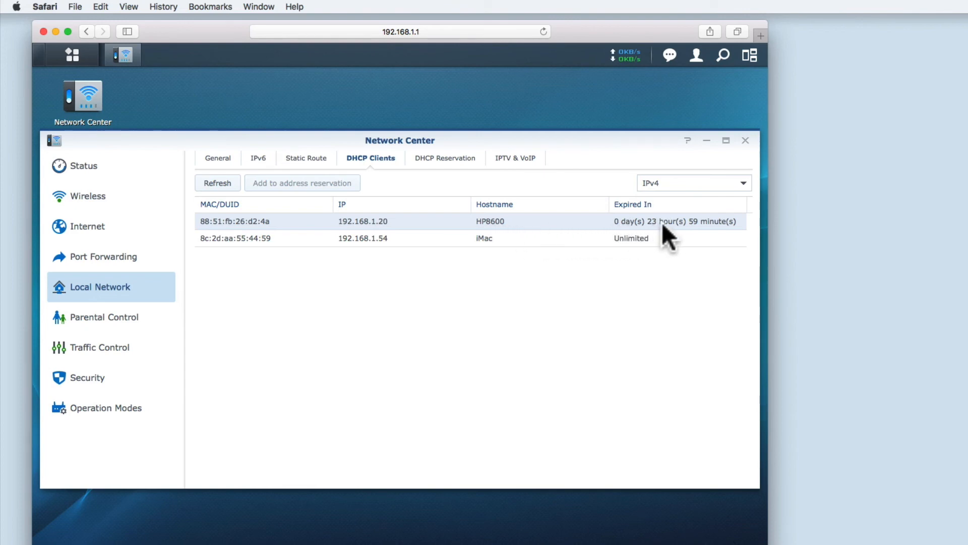
{"action": "mouse_move", "coordinate": [717, 239]}
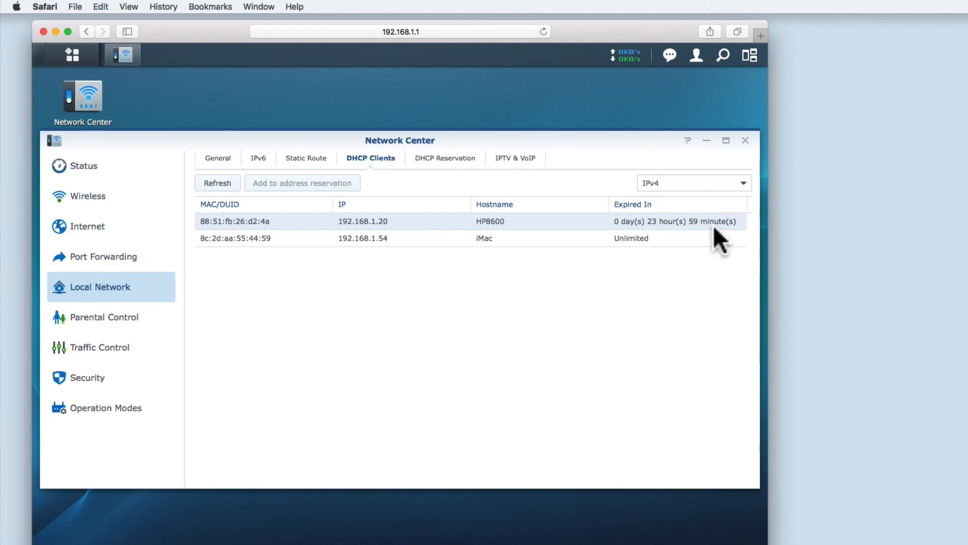
{"action": "mouse_move", "coordinate": [411, 232]}
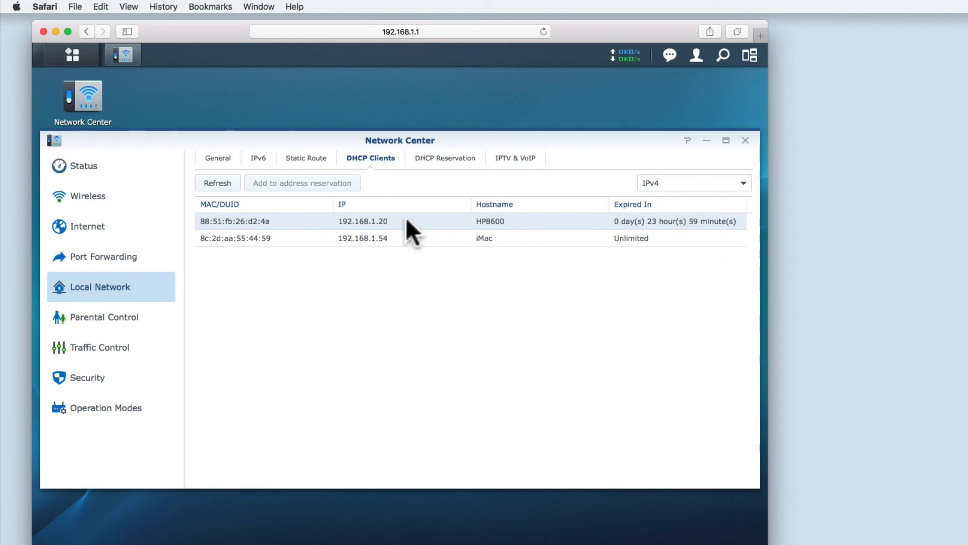
{"action": "mouse_move", "coordinate": [388, 237]}
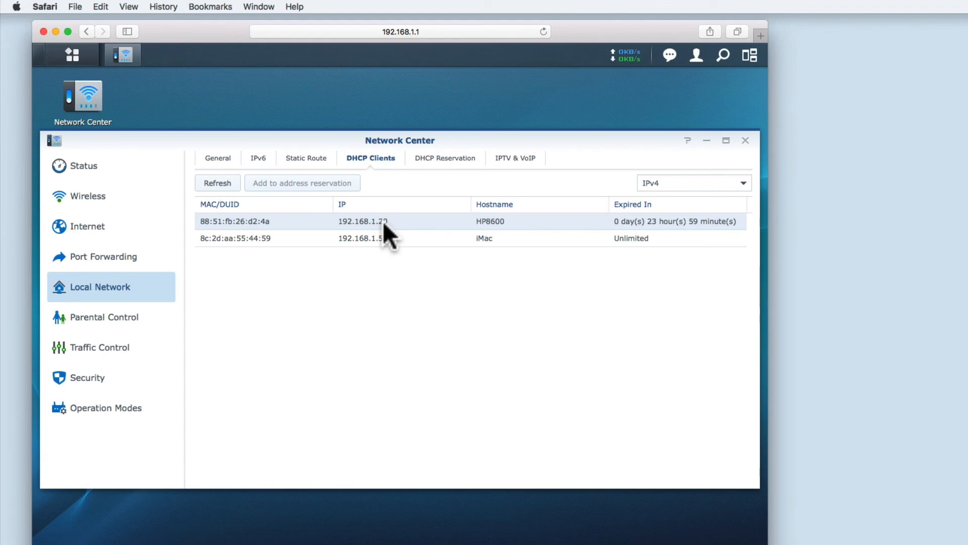
{"action": "mouse_move", "coordinate": [392, 236]}
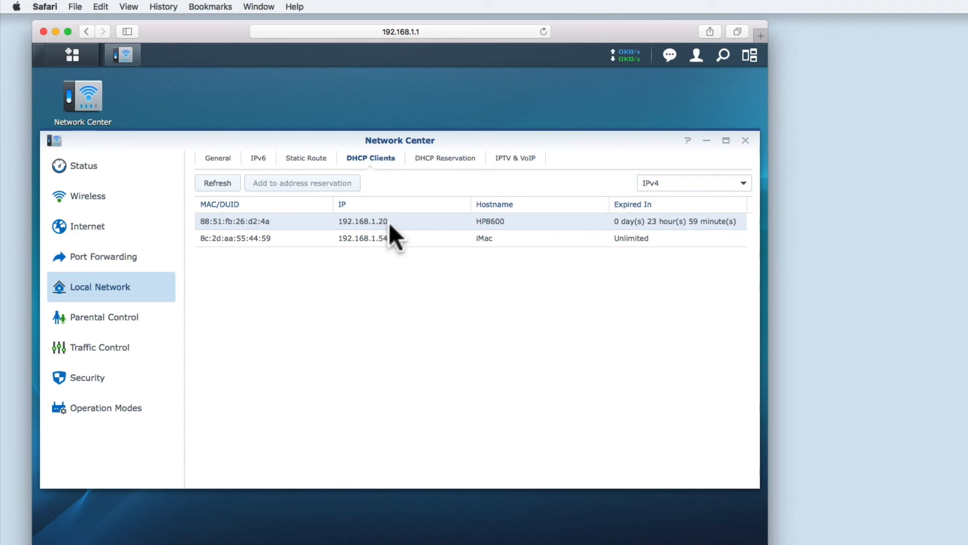
{"action": "mouse_move", "coordinate": [426, 166]}
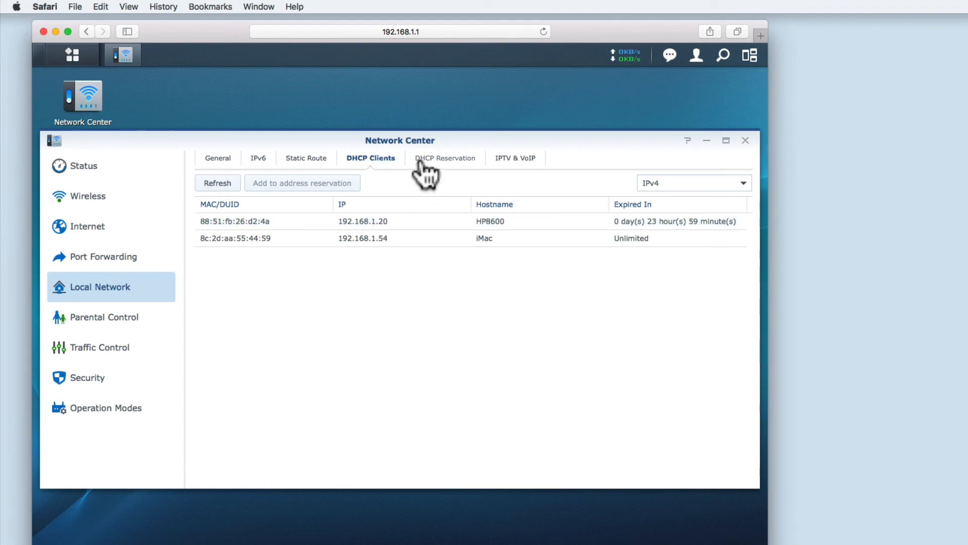
{"action": "mouse_move", "coordinate": [463, 176]}
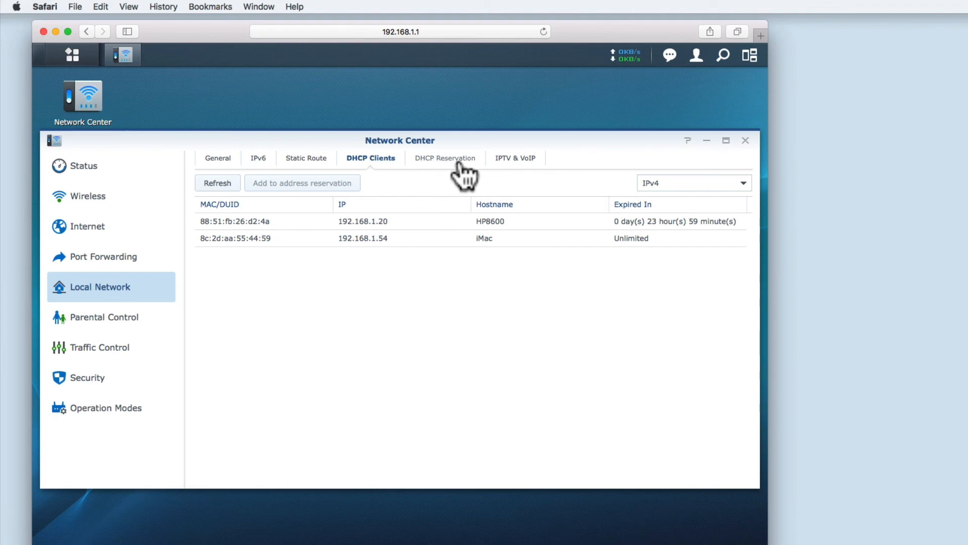
Step: Add a blank reservation row below the iMac in the DHCP Reservation list
{"action": "left_click", "coordinate": [444, 157]}
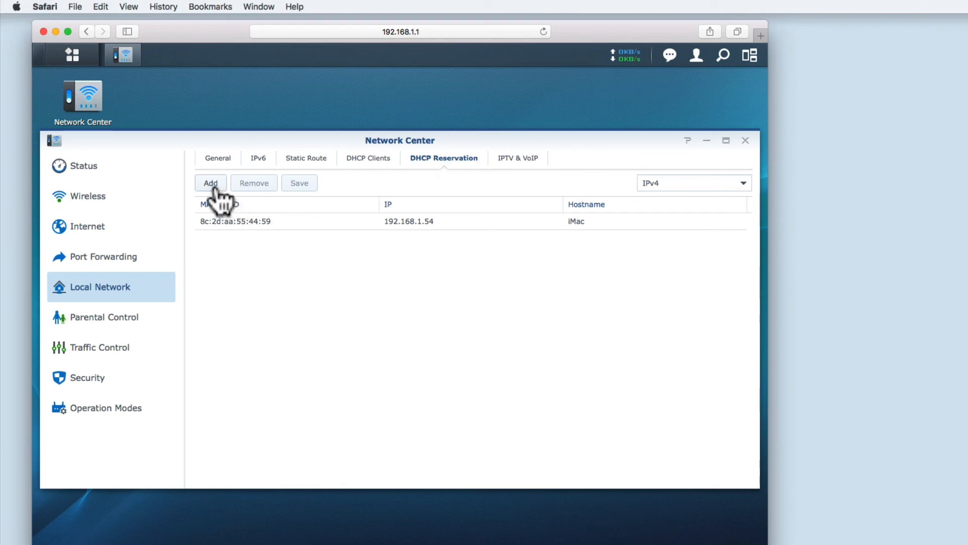
{"action": "left_click", "coordinate": [210, 183]}
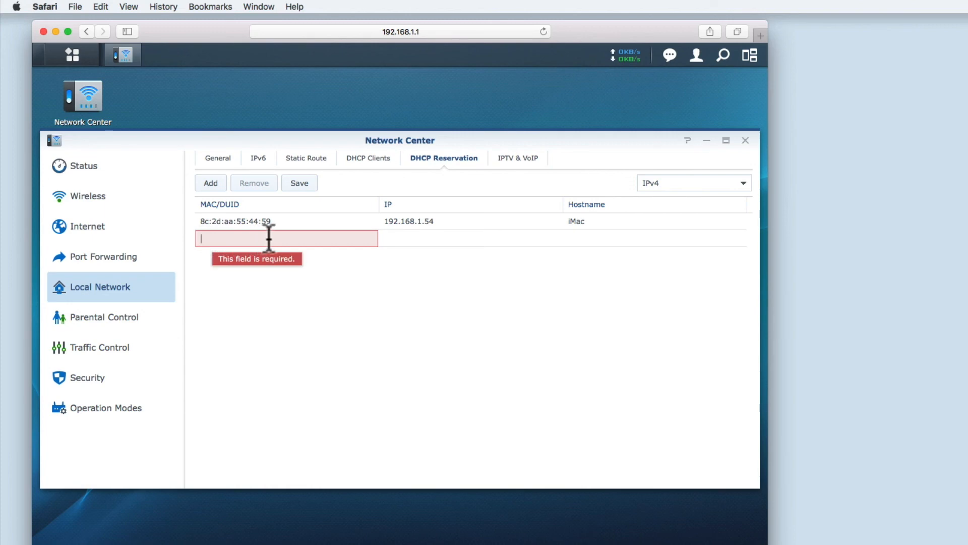
{"action": "mouse_move", "coordinate": [396, 257]}
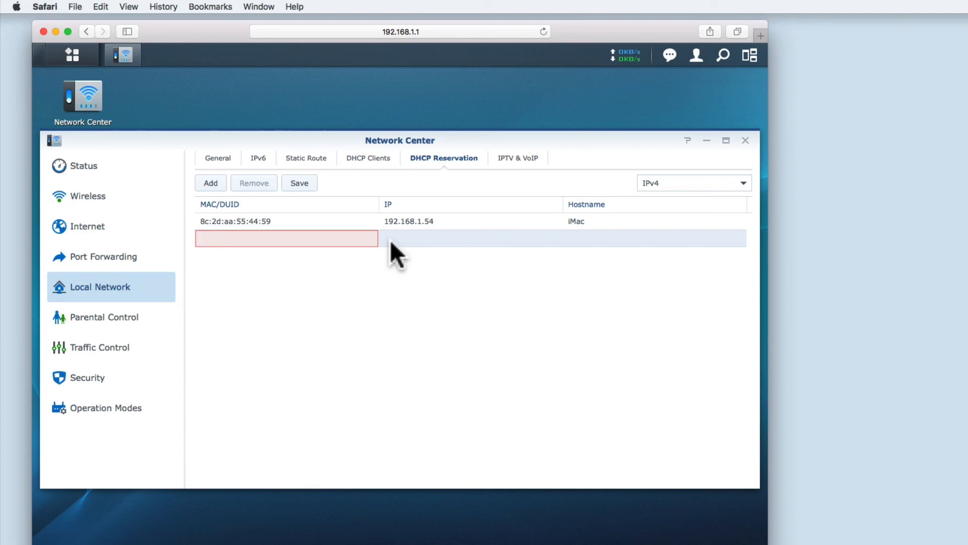
{"action": "left_click", "coordinate": [285, 238]}
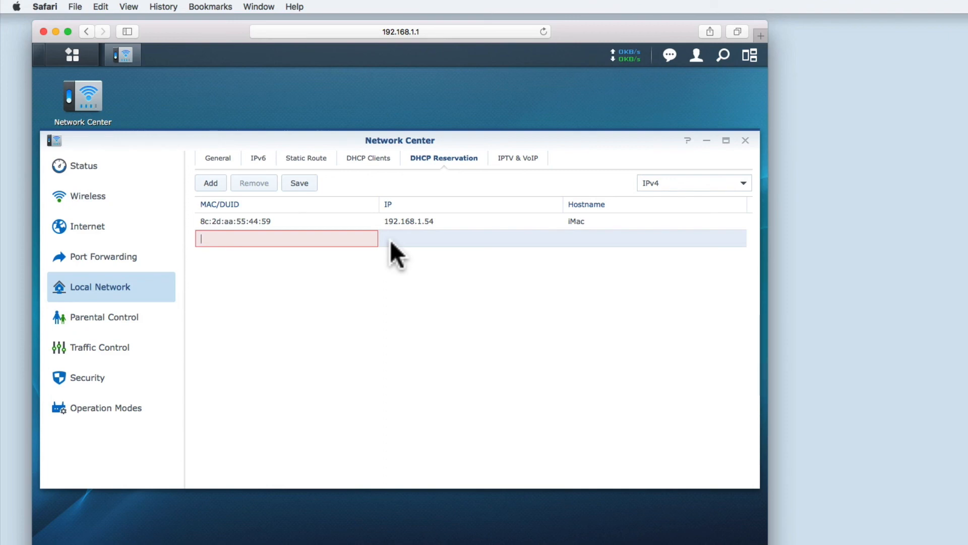
{"action": "mouse_move", "coordinate": [381, 167]}
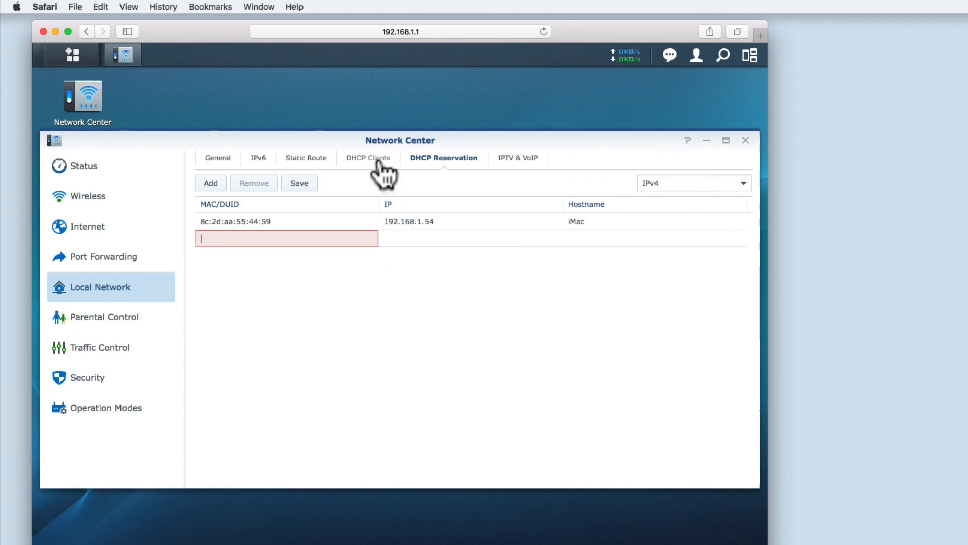
Step: Add the HP8600 client at 192.168.1.20 to address reservation from DHCP Clients
{"action": "left_click", "coordinate": [371, 158]}
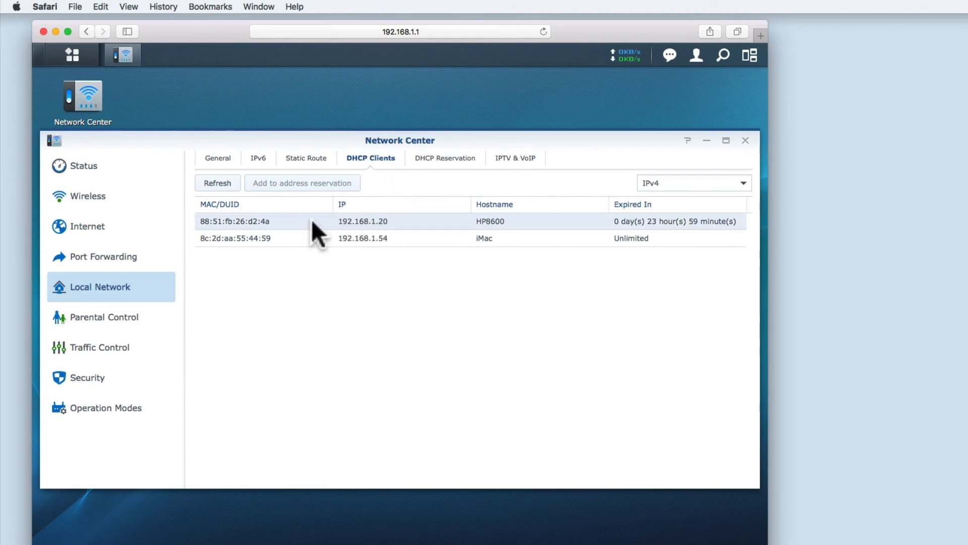
{"action": "mouse_move", "coordinate": [361, 233]}
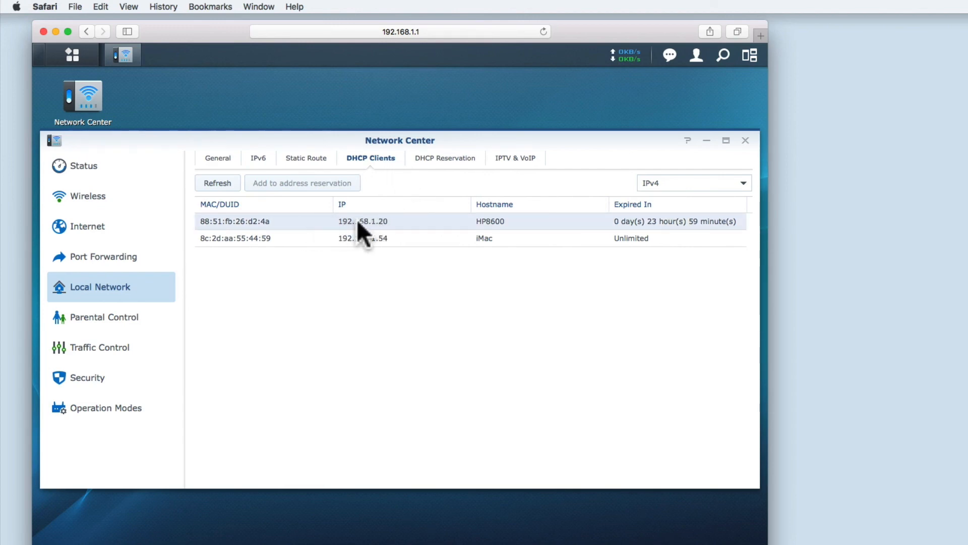
{"action": "left_click", "coordinate": [363, 221]}
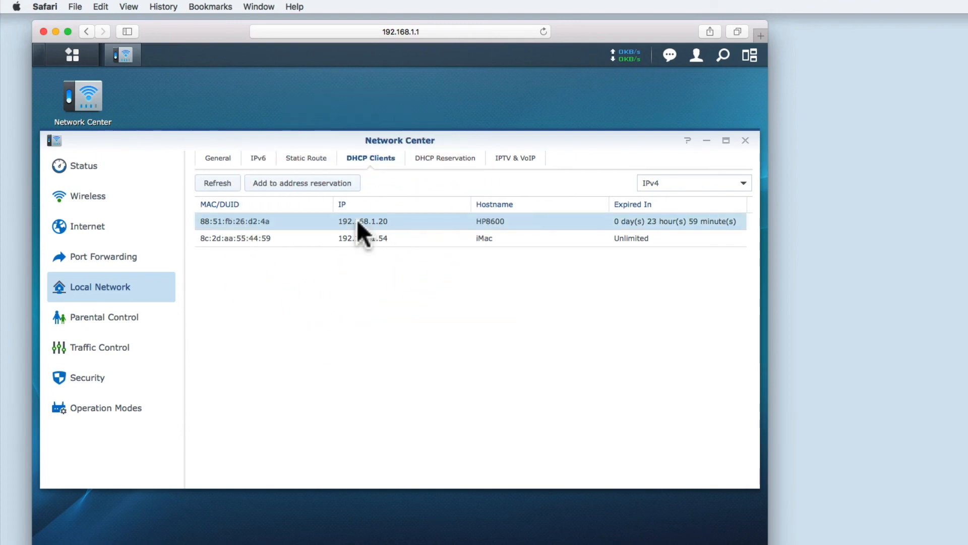
{"action": "mouse_move", "coordinate": [307, 197]}
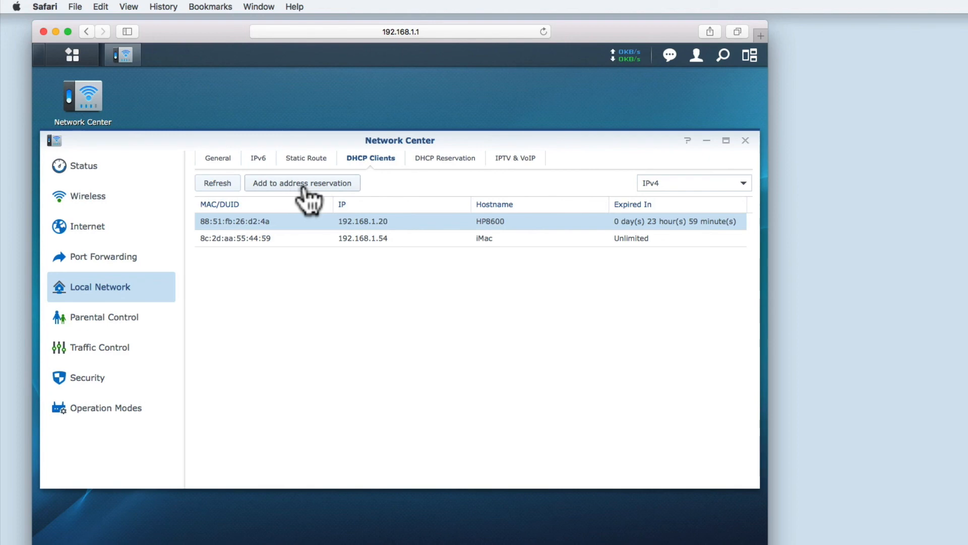
{"action": "left_click", "coordinate": [301, 183]}
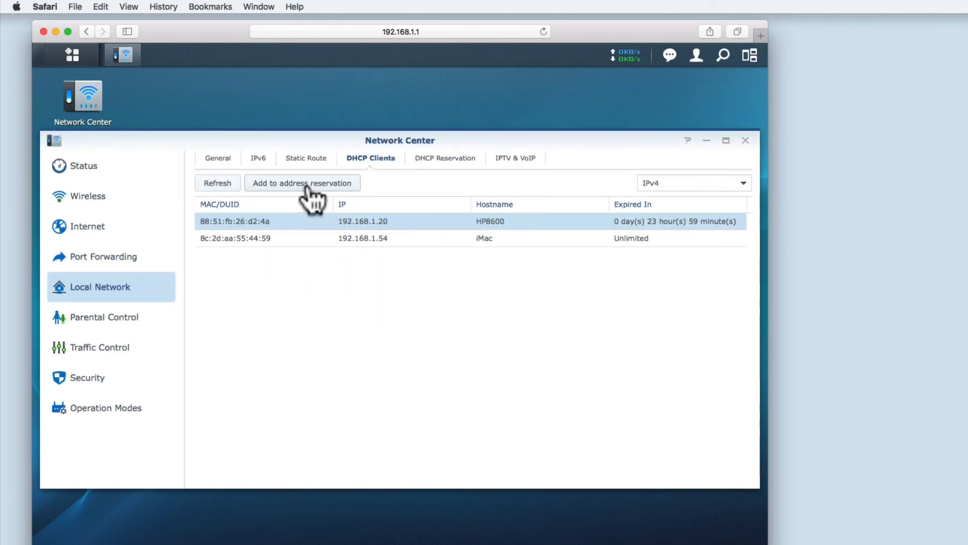
{"action": "mouse_move", "coordinate": [431, 172]}
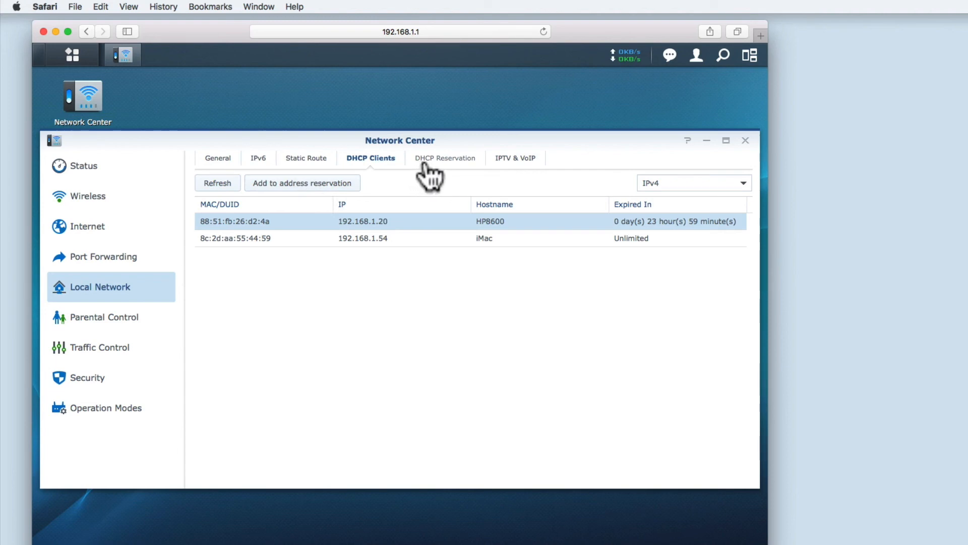
Step: Remove the iMac reservation, leaving only HP8600 at 192.168.1.20 reserved
{"action": "left_click", "coordinate": [444, 157]}
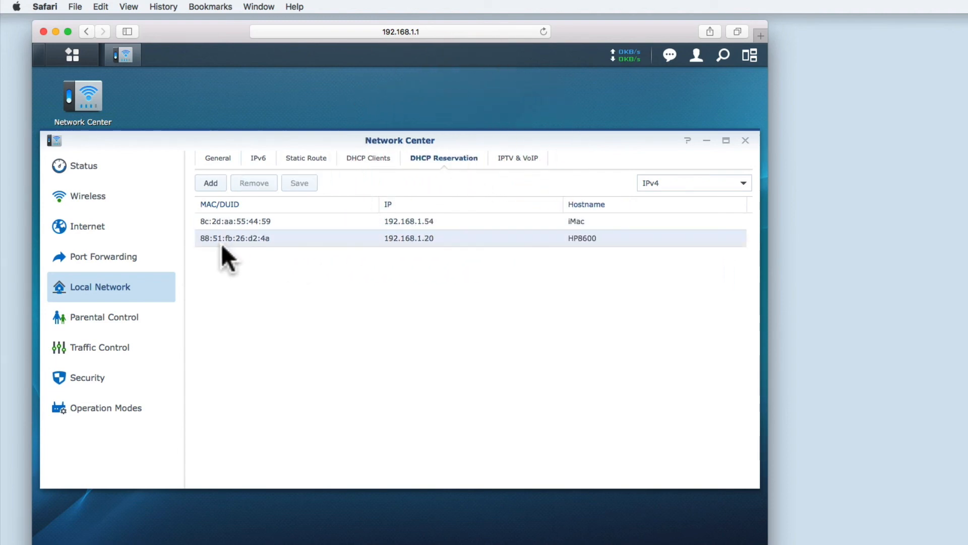
{"action": "mouse_move", "coordinate": [405, 250]}
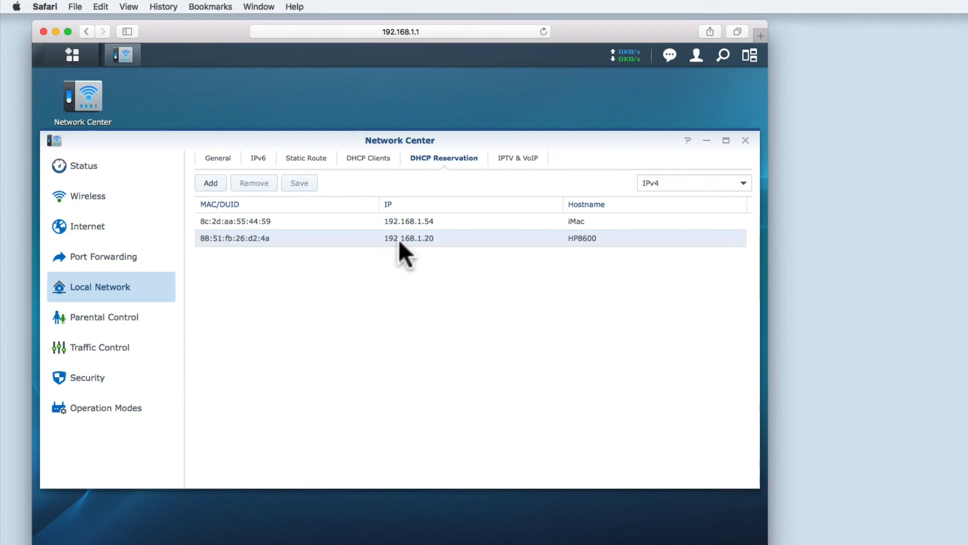
{"action": "mouse_move", "coordinate": [441, 253]}
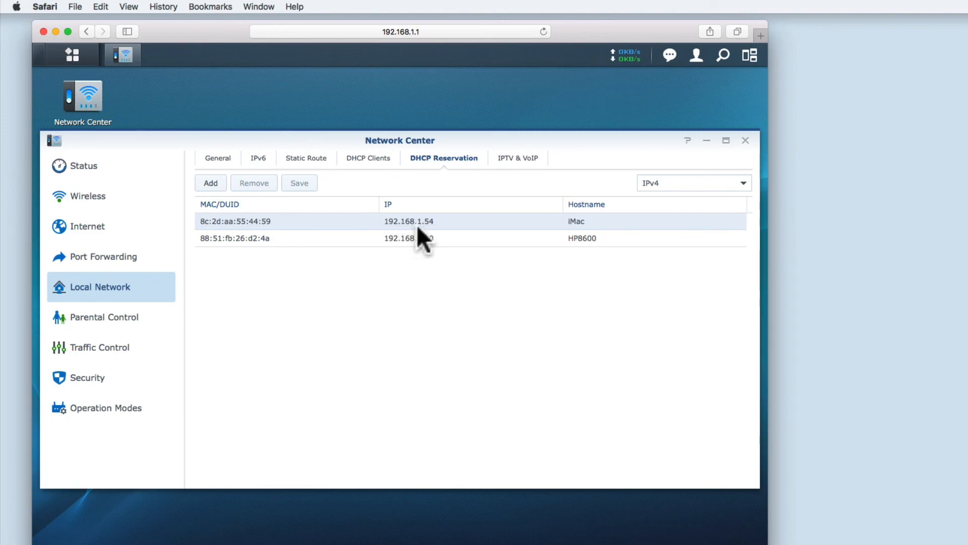
{"action": "left_click", "coordinate": [409, 221]}
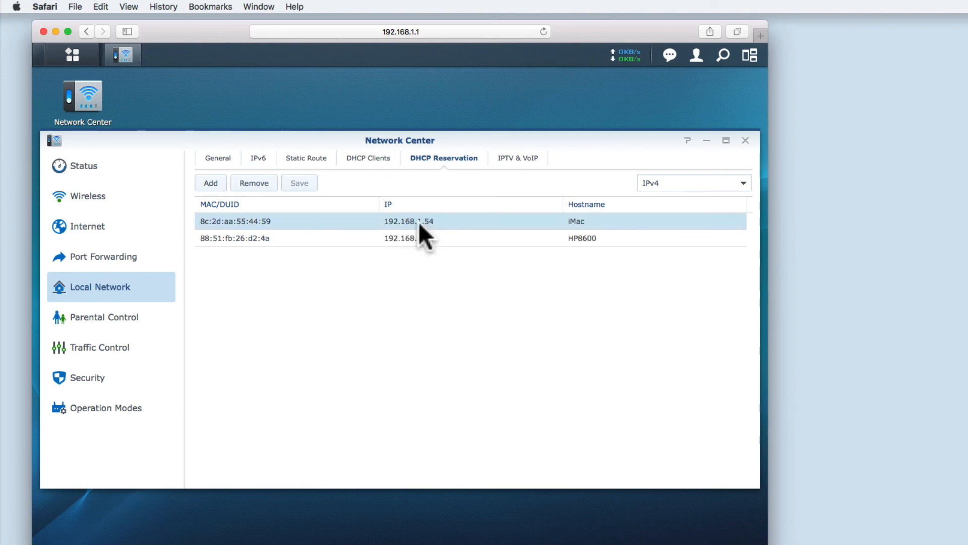
{"action": "mouse_move", "coordinate": [270, 204]}
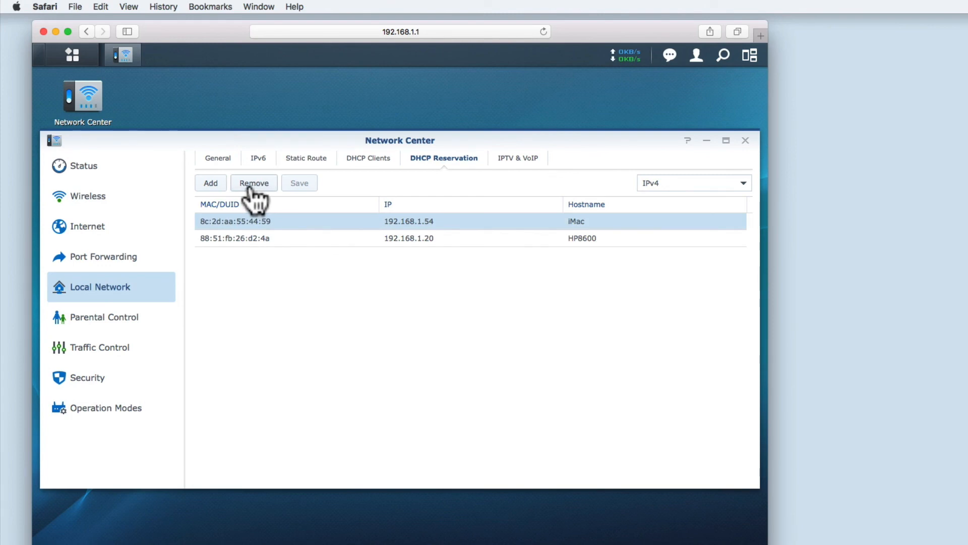
{"action": "left_click", "coordinate": [253, 182]}
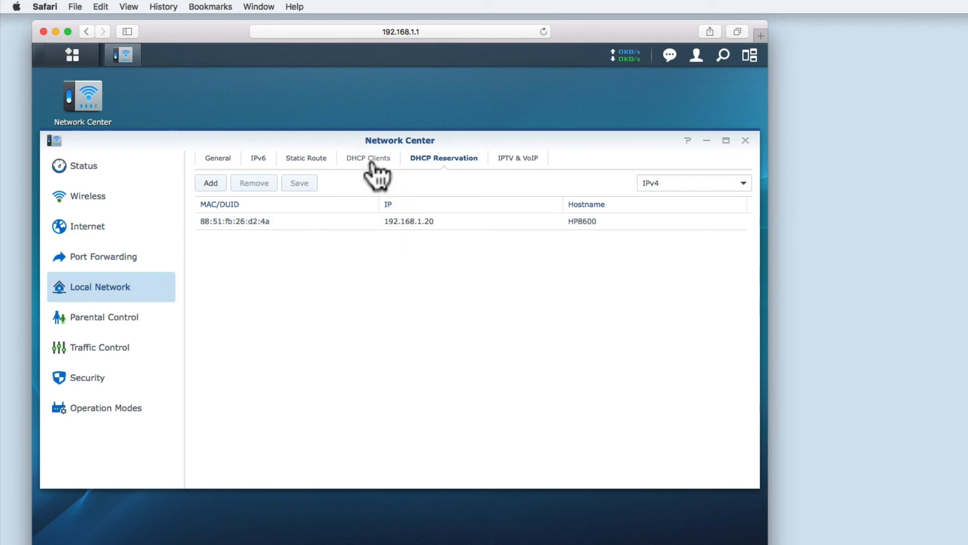
Step: Show the DHCP Clients list with HP8600 and iMac leases
{"action": "left_click", "coordinate": [368, 157]}
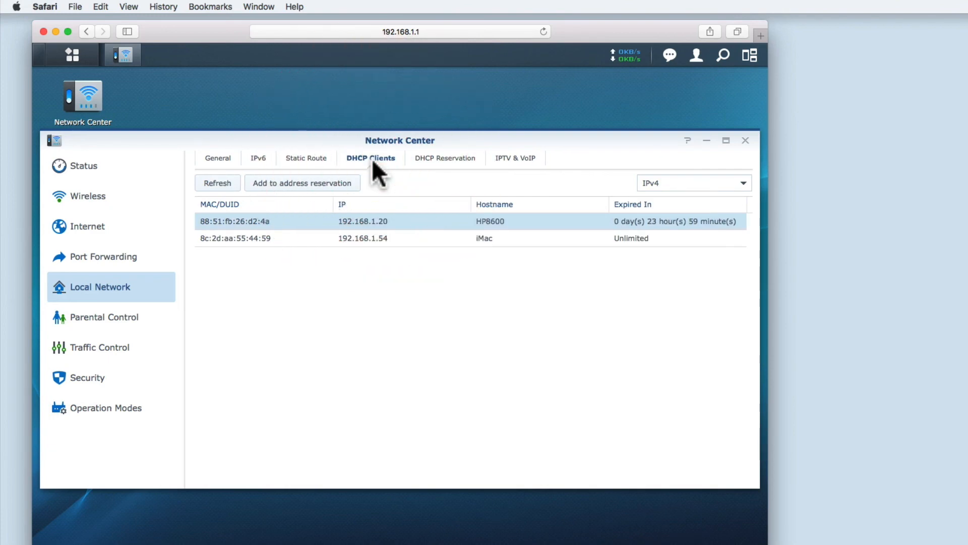
{"action": "mouse_move", "coordinate": [225, 176]}
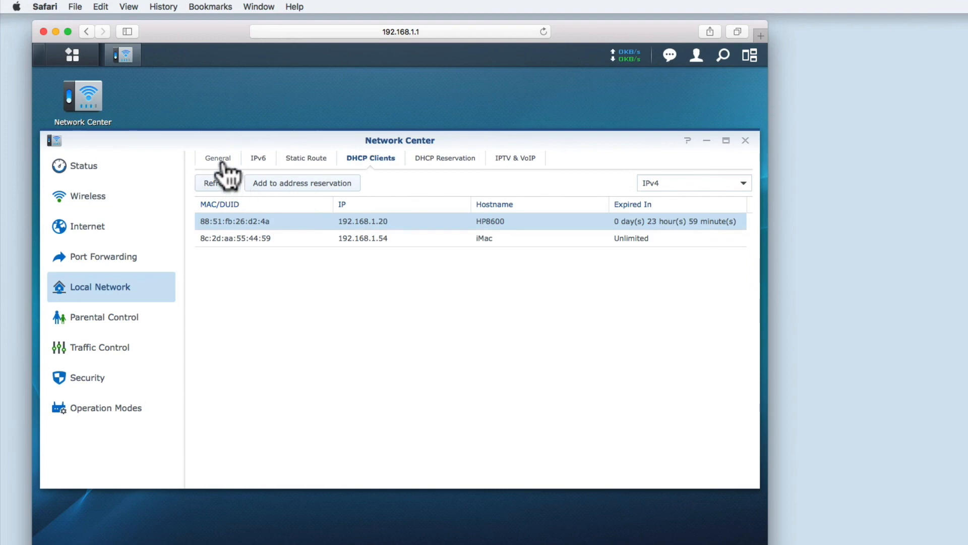